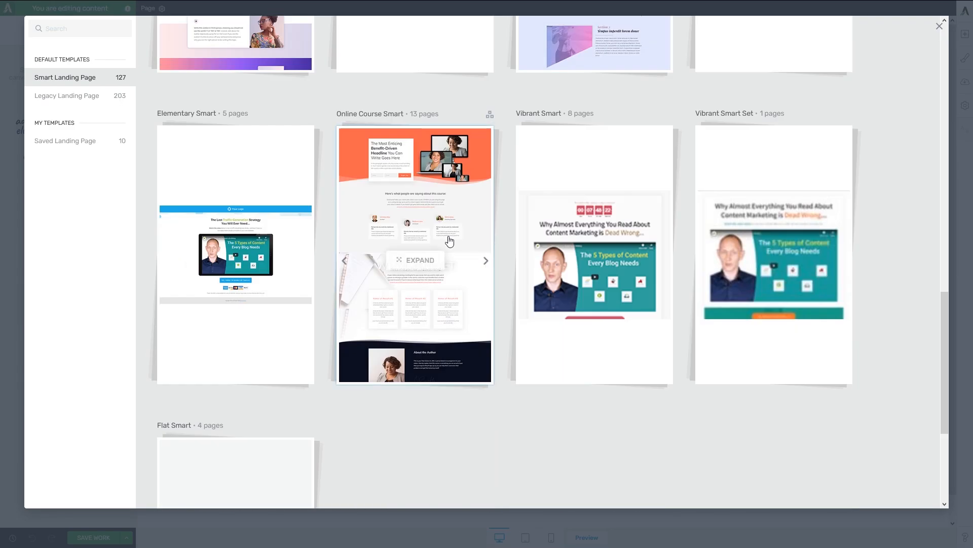
Preview and select the Online Course Smart template set in the landing page library
{"action": "left_click", "coordinate": [415, 255]}
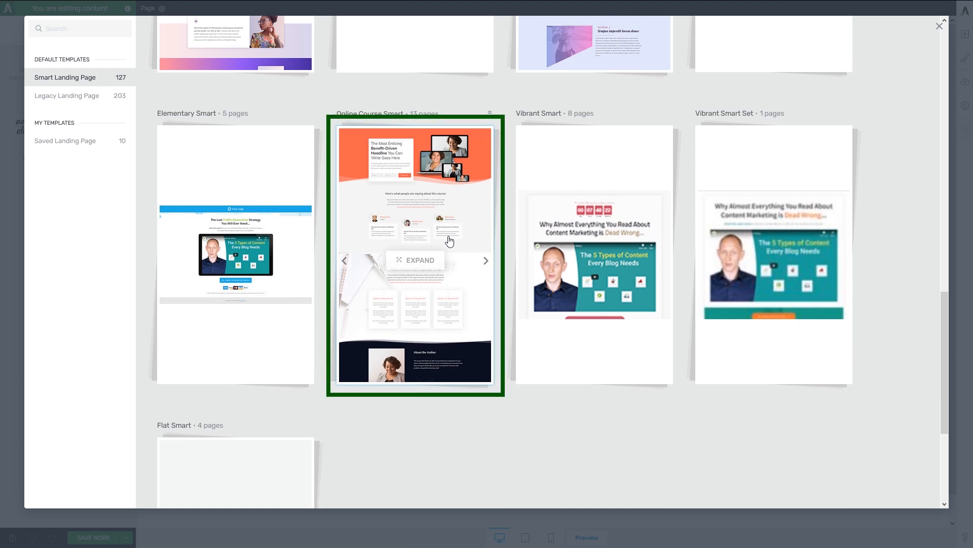
{"action": "left_click", "coordinate": [415, 258]}
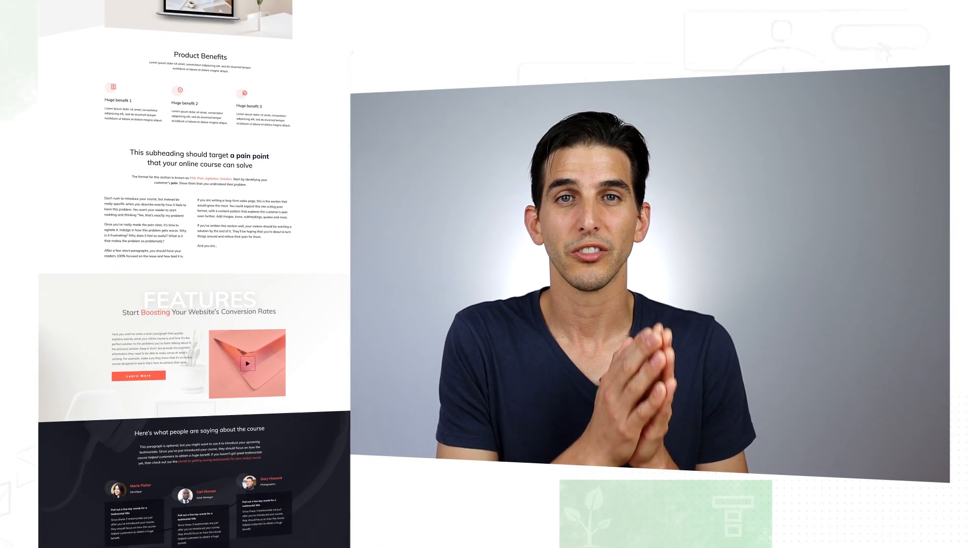
{"action": "scroll", "scroll_direction": "down", "scroll_amount": 3}
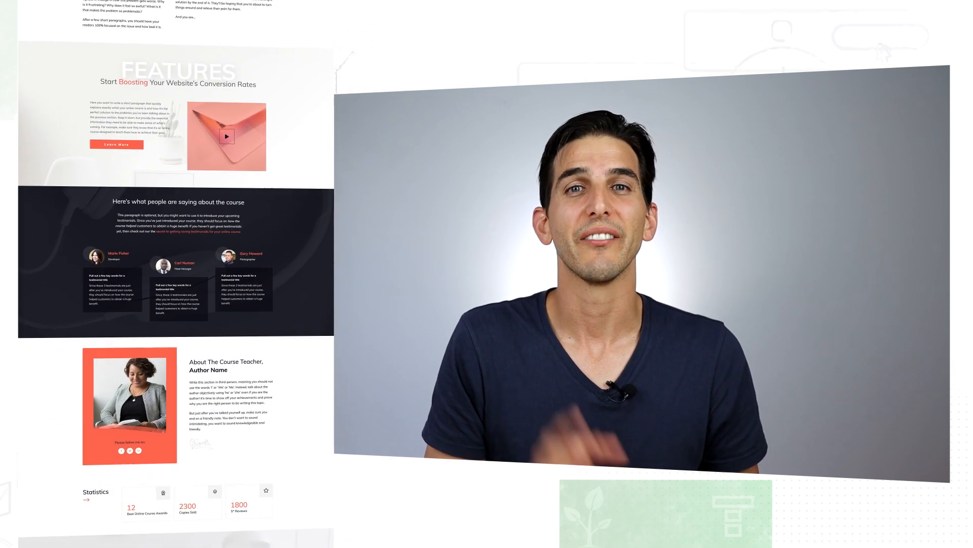
{"action": "scroll", "scroll_direction": "down", "scroll_amount": 3}
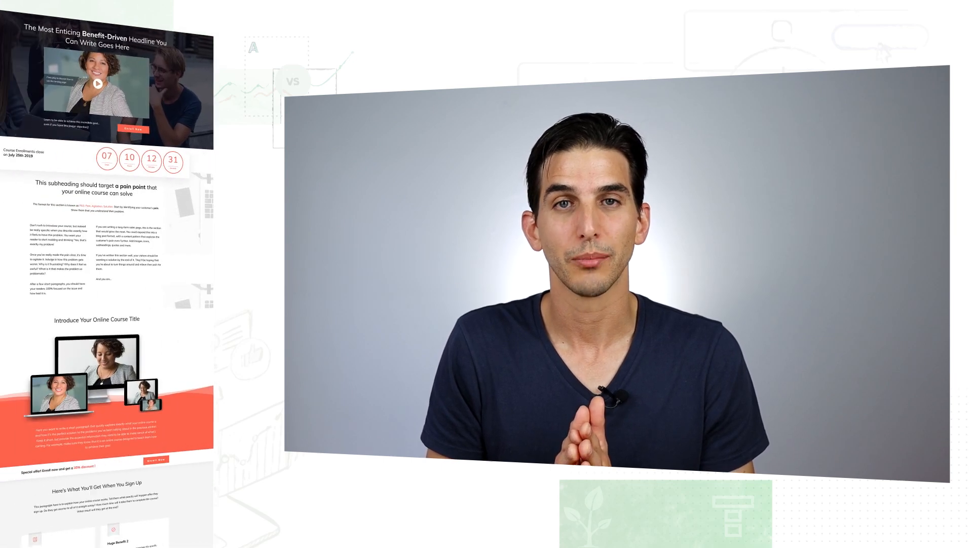
{"action": "scroll", "scroll_direction": "down", "scroll_amount": 3}
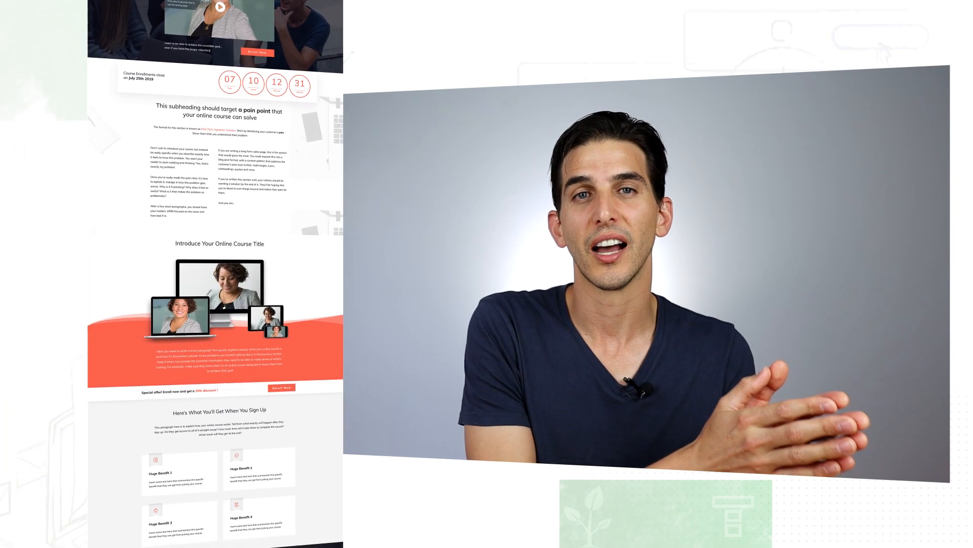
{"action": "scroll", "scroll_direction": "down", "scroll_amount": 3}
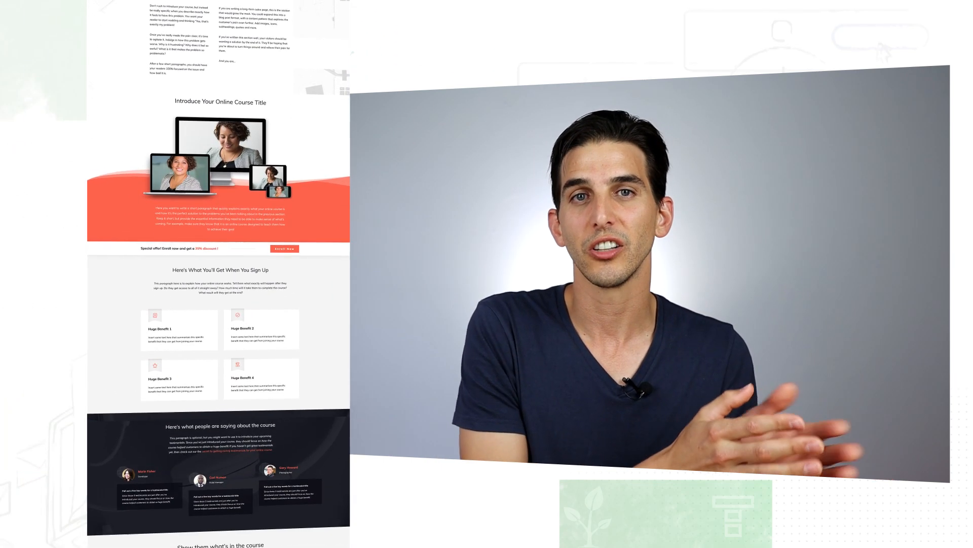
{"action": "scroll", "scroll_direction": "down", "scroll_amount": 3}
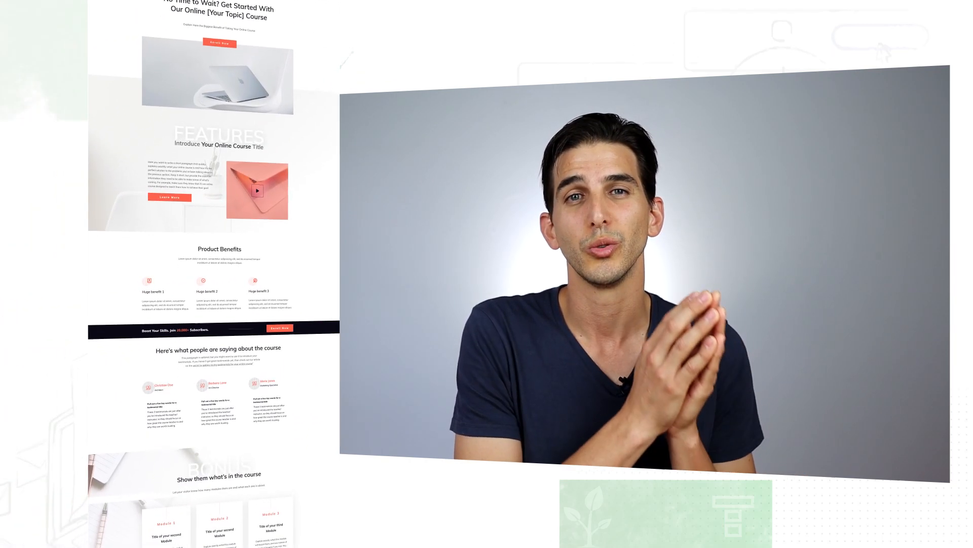
{"action": "scroll", "scroll_direction": "down", "scroll_amount": 3}
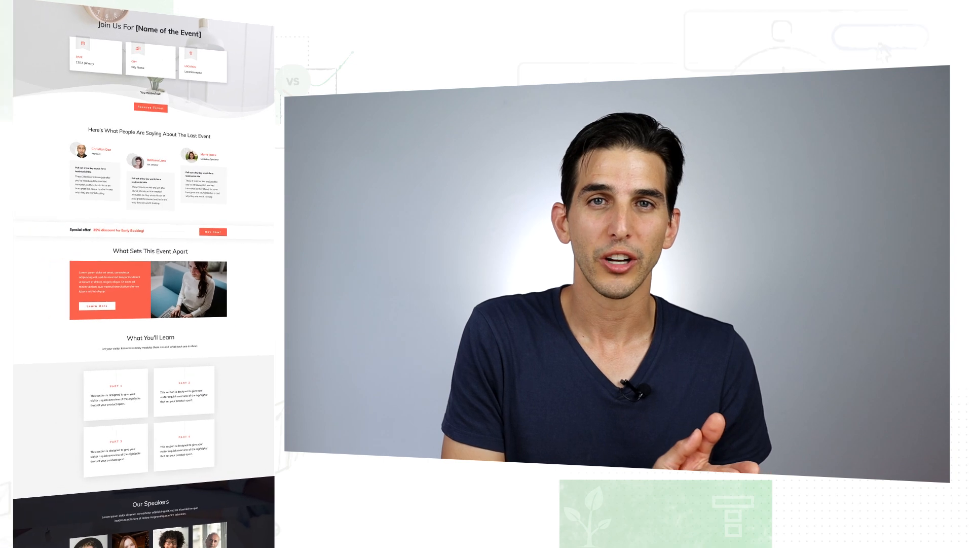
{"action": "scroll", "scroll_direction": "down", "scroll_amount": 3}
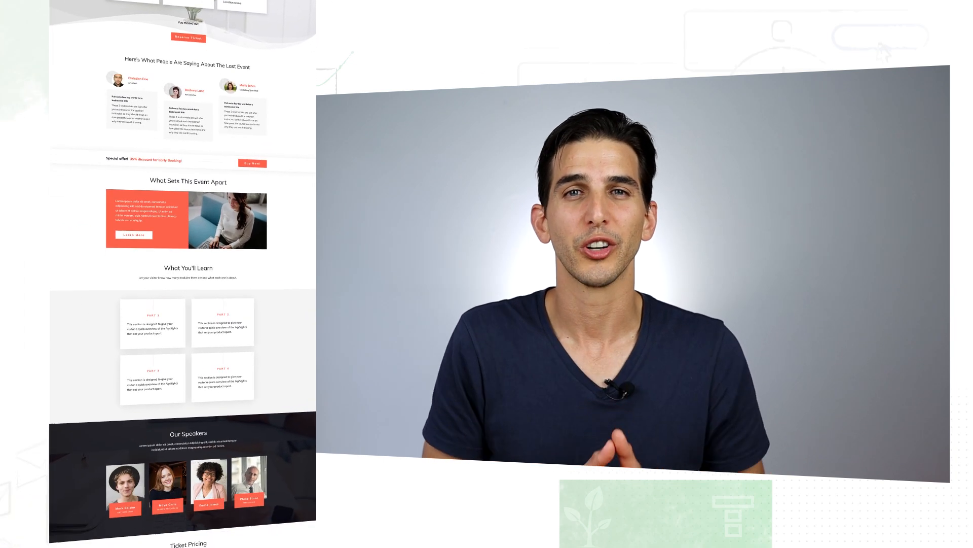
{"action": "scroll", "scroll_direction": "down", "scroll_amount": 3}
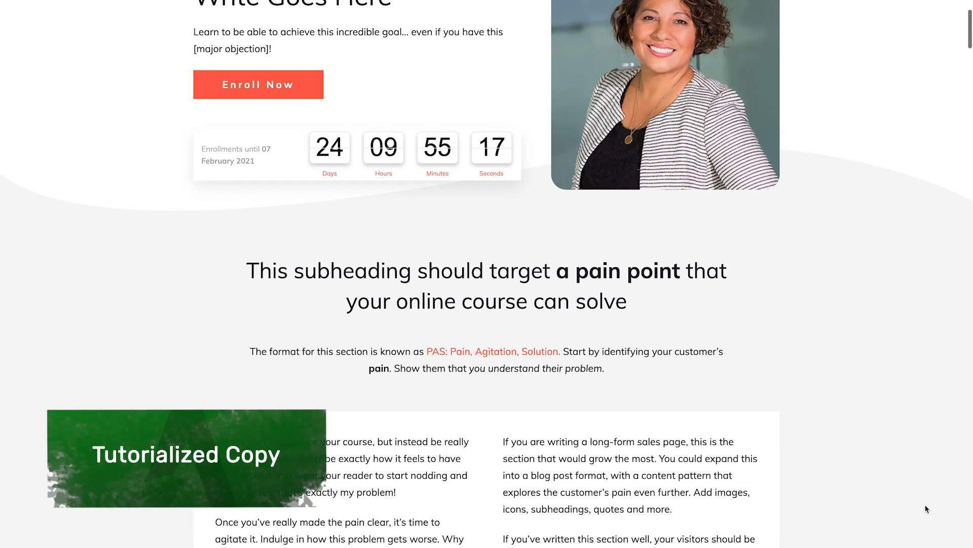
Scroll down through the course landing page preview
{"action": "scroll", "scroll_direction": "down", "scroll_amount": 3}
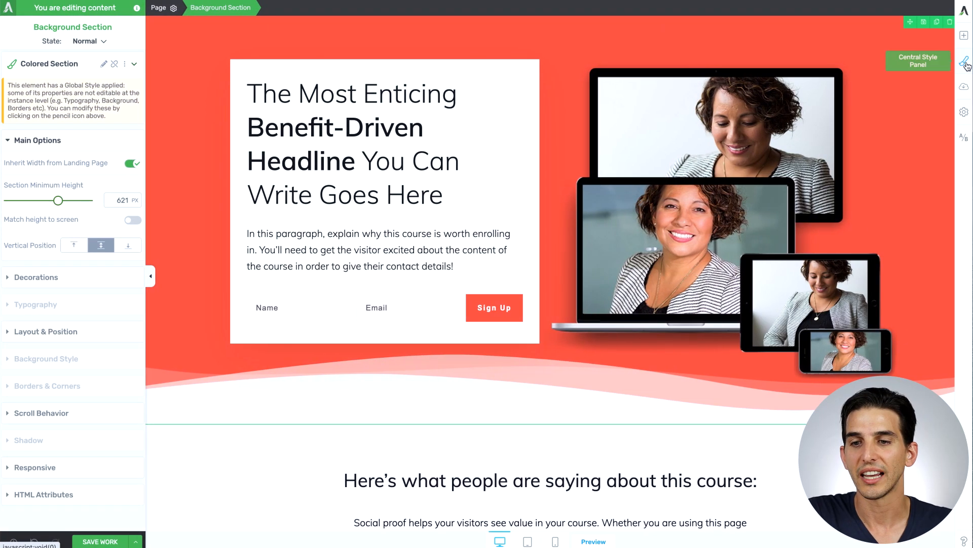
Try the Aqua and Standard 02 palettes, then set a yellow Main Accent and green 2nd Accent
{"action": "left_click", "coordinate": [963, 61]}
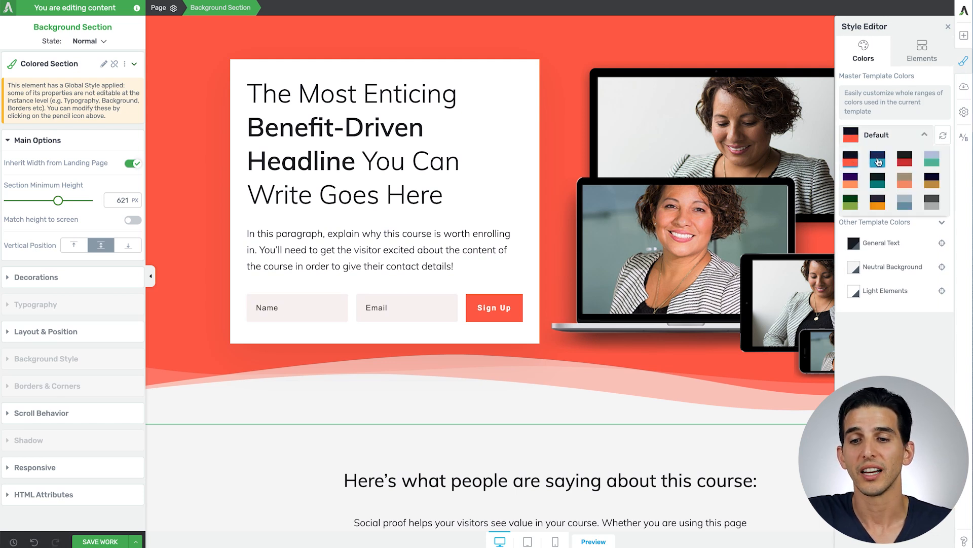
{"action": "left_click", "coordinate": [877, 158]}
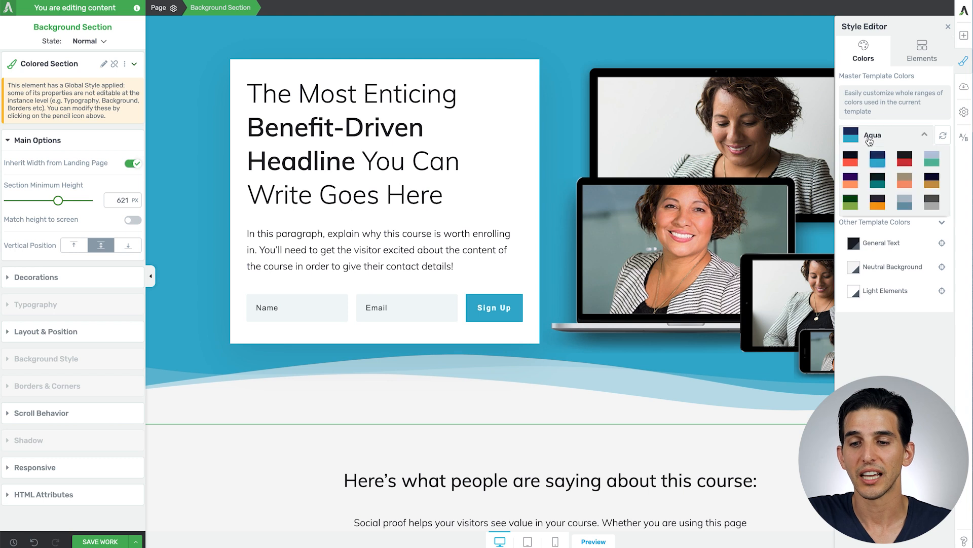
{"action": "left_click", "coordinate": [882, 135]}
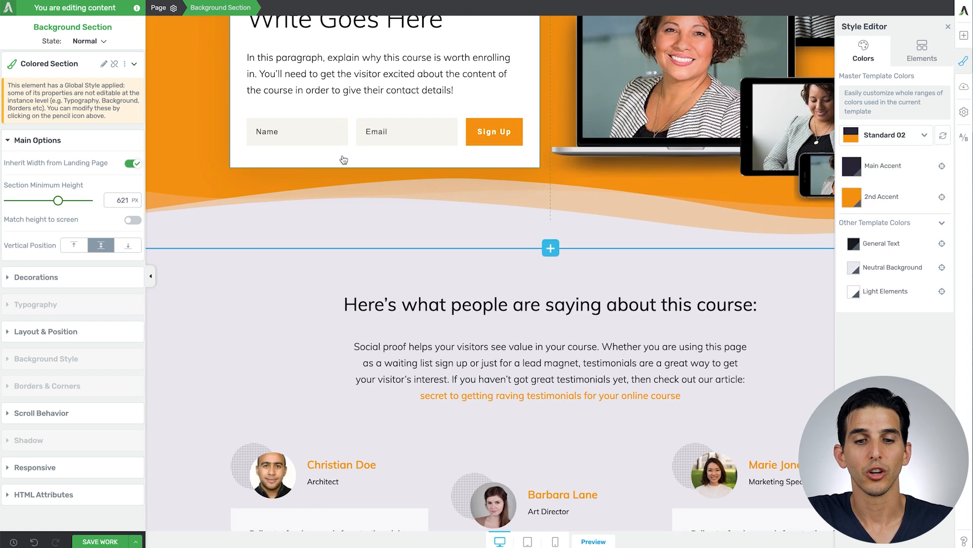
{"action": "scroll", "scroll_direction": "down", "scroll_amount": 3}
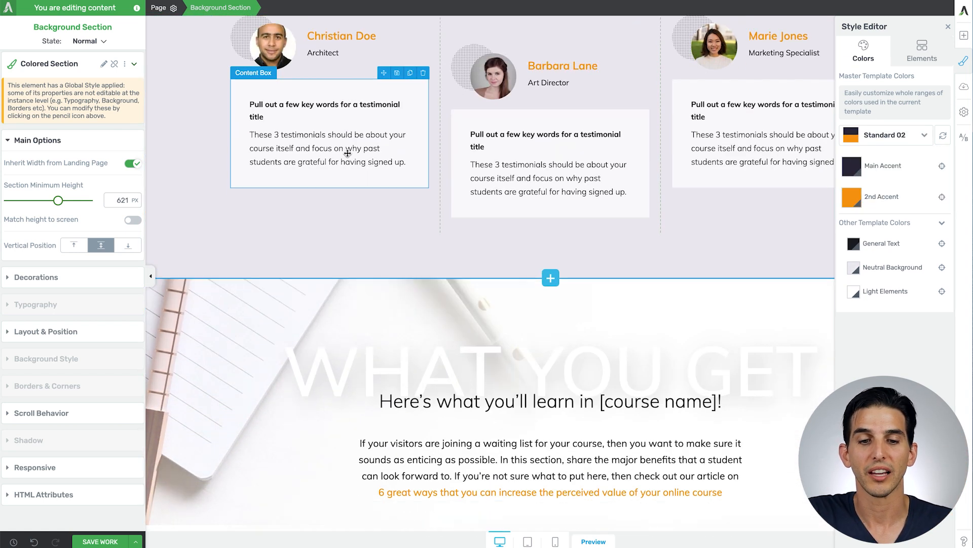
{"action": "left_click", "coordinate": [851, 166]}
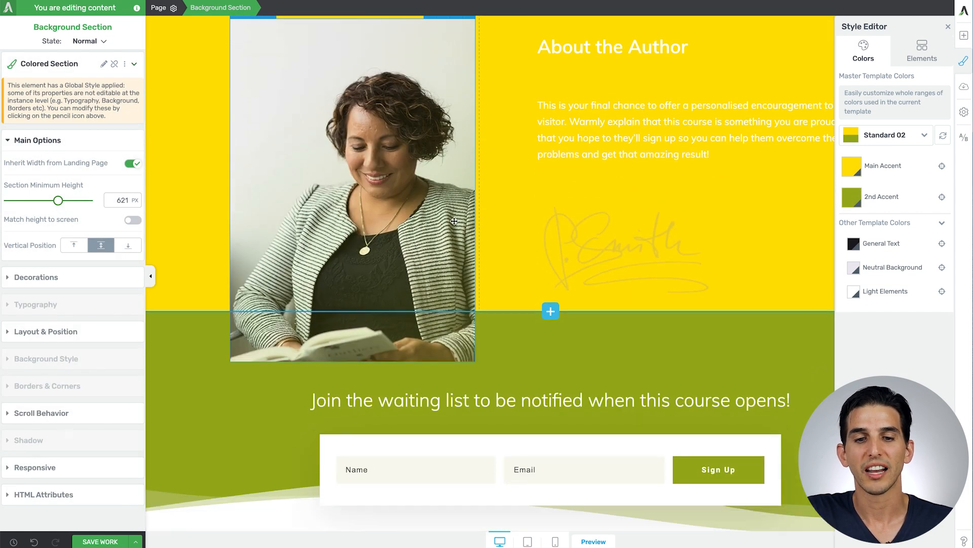
{"action": "scroll", "scroll_direction": "down", "scroll_amount": 3}
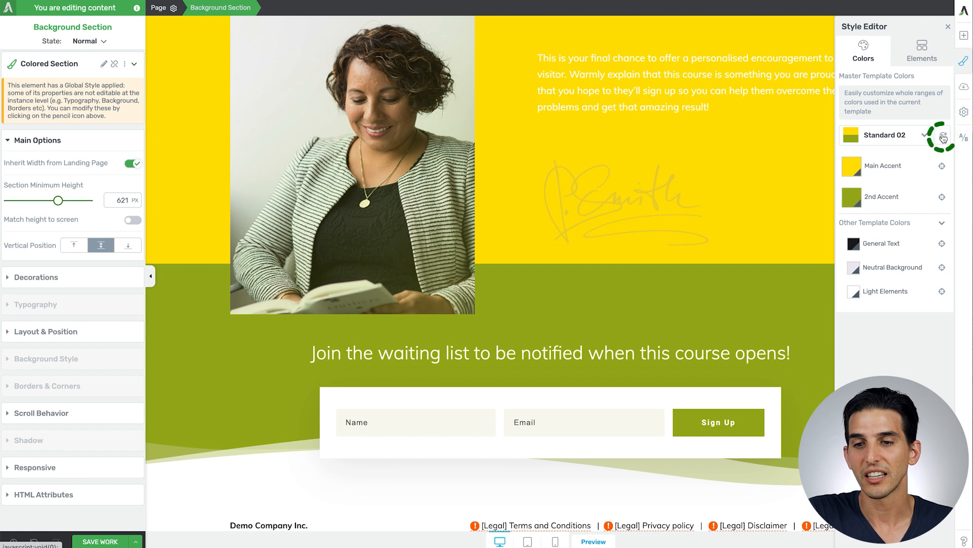
Reset the active palette, apply the Vibrant palette, and close the Style Editor
{"action": "left_click", "coordinate": [943, 134]}
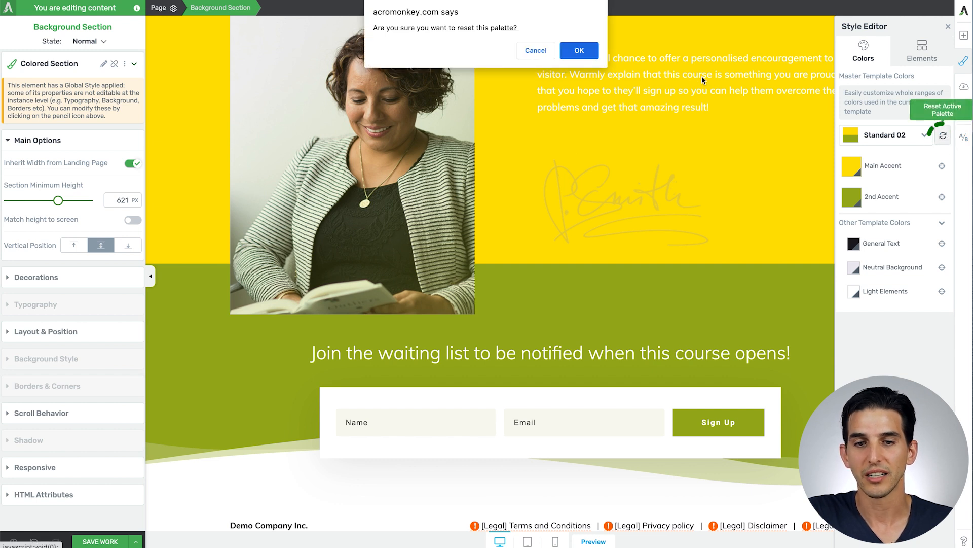
{"action": "left_click", "coordinate": [578, 50]}
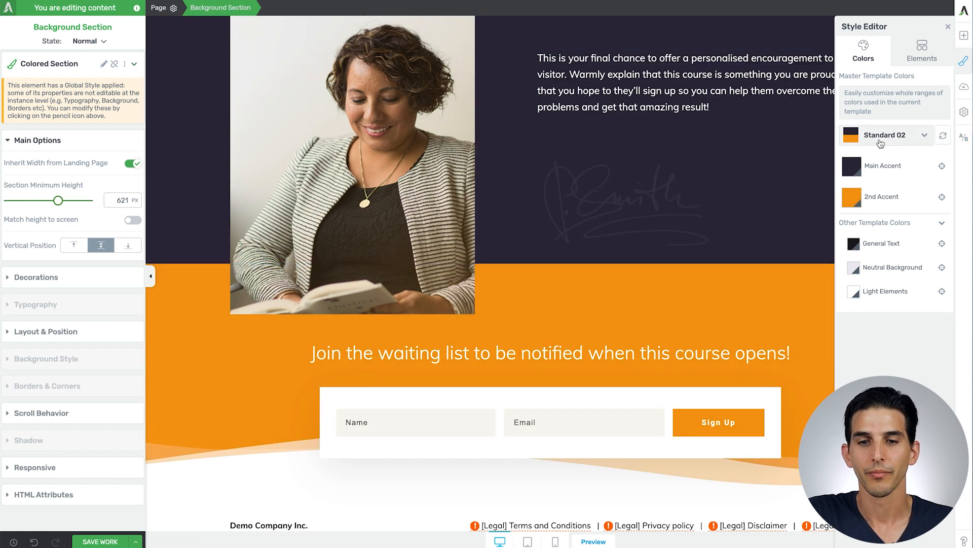
{"action": "left_click", "coordinate": [884, 135]}
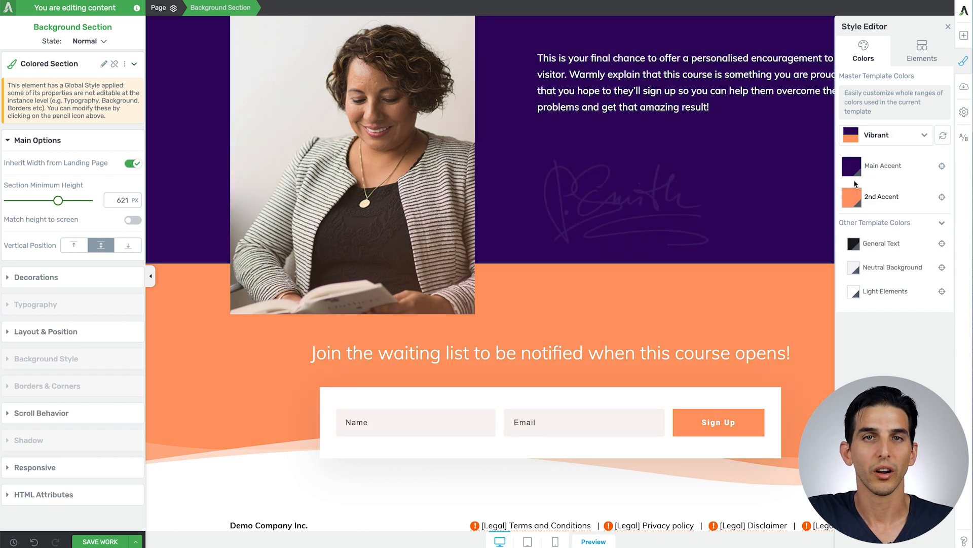
{"action": "left_click", "coordinate": [628, 199]}
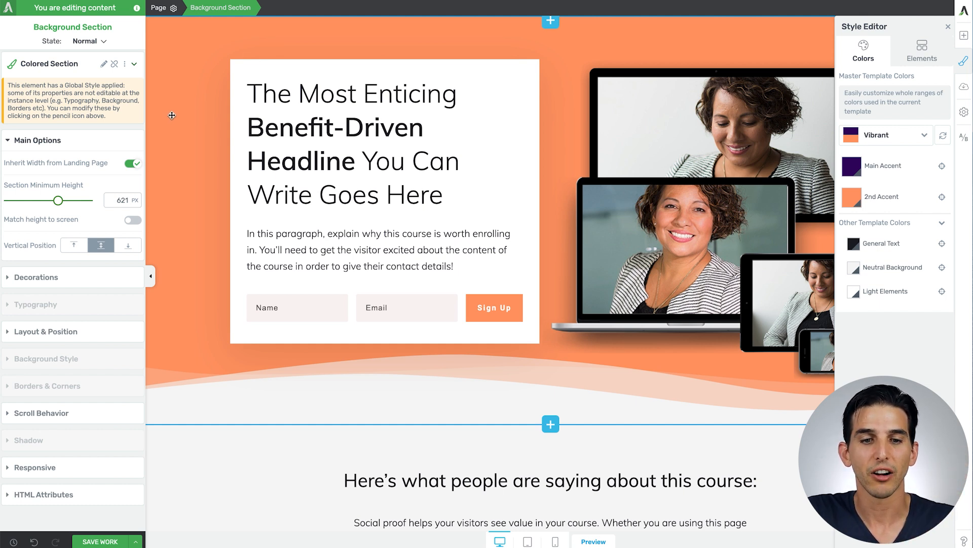
{"action": "scroll", "scroll_direction": "down", "scroll_amount": 3}
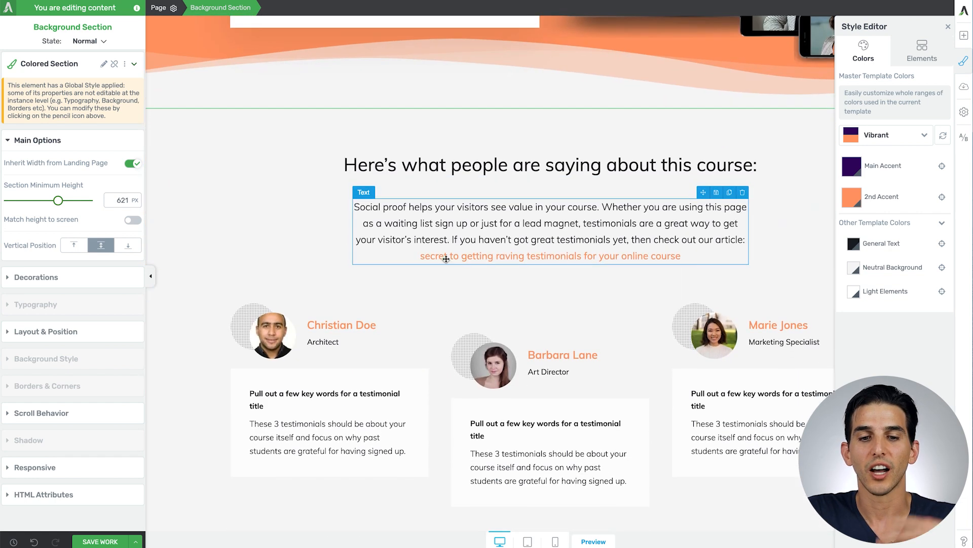
{"action": "scroll", "scroll_direction": "down", "scroll_amount": 3}
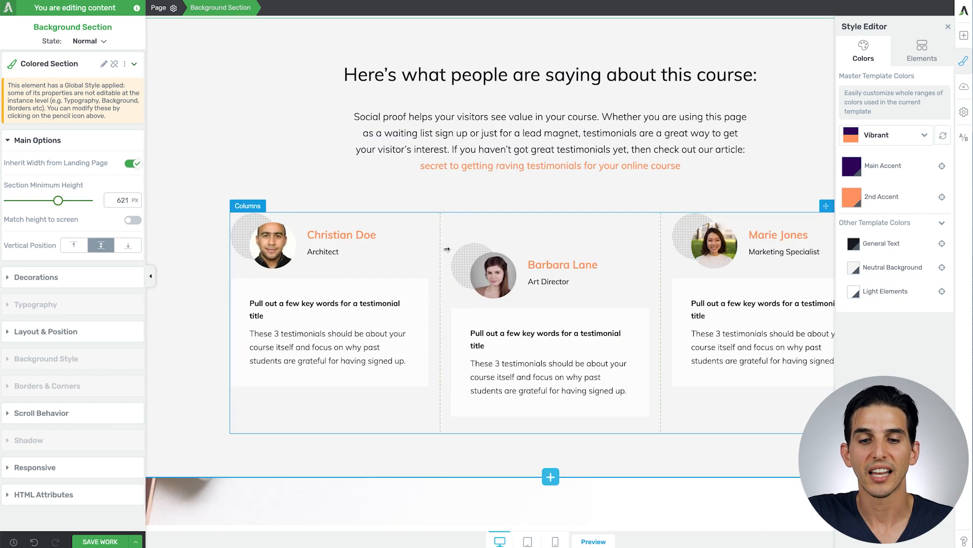
{"action": "scroll", "scroll_direction": "down", "scroll_amount": 3}
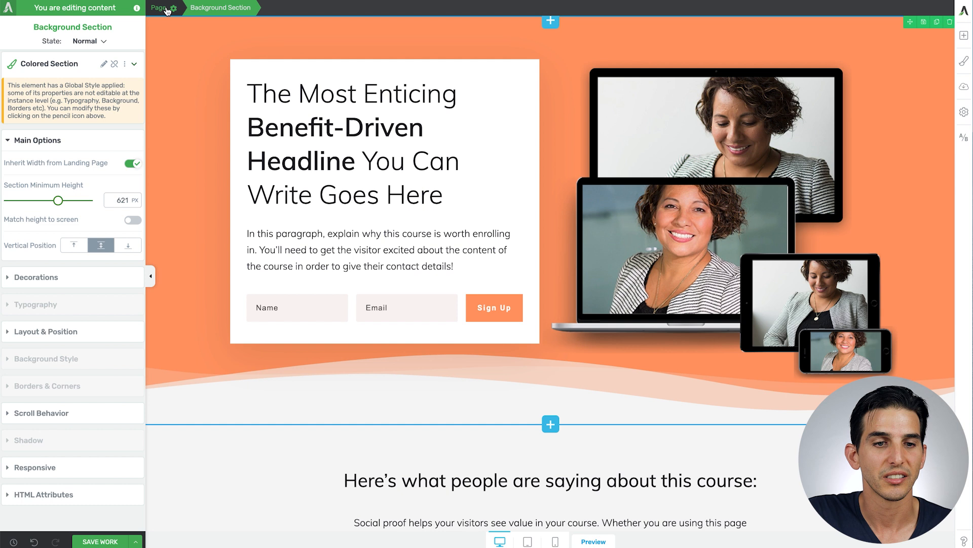
Open the All Headings typography settings and reveal the Font source options
{"action": "left_click", "coordinate": [158, 7]}
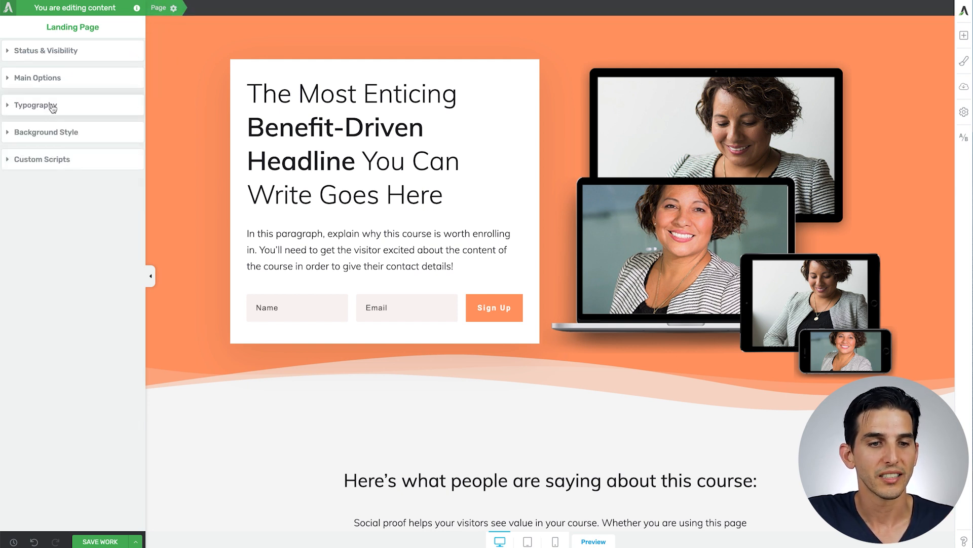
{"action": "left_click", "coordinate": [36, 105]}
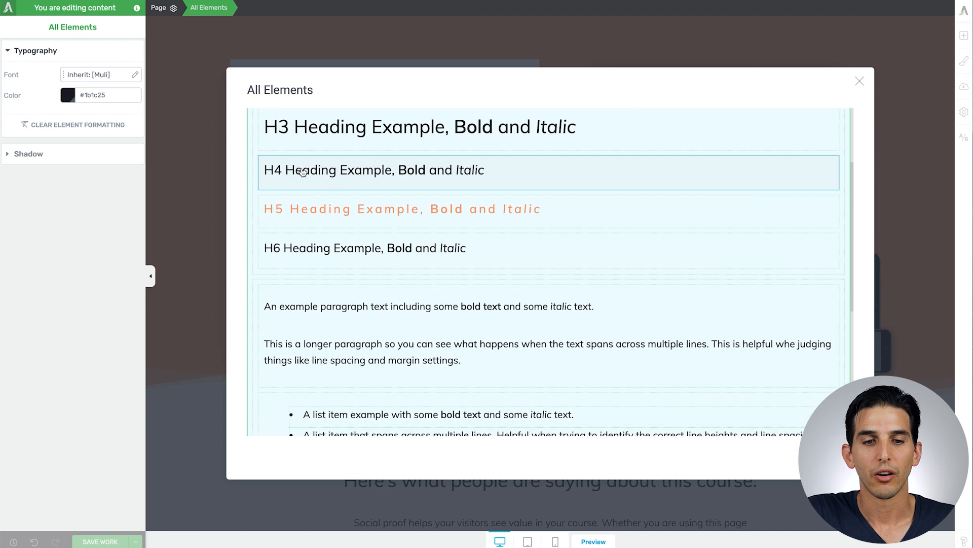
{"action": "scroll", "scroll_direction": "down", "scroll_amount": 3}
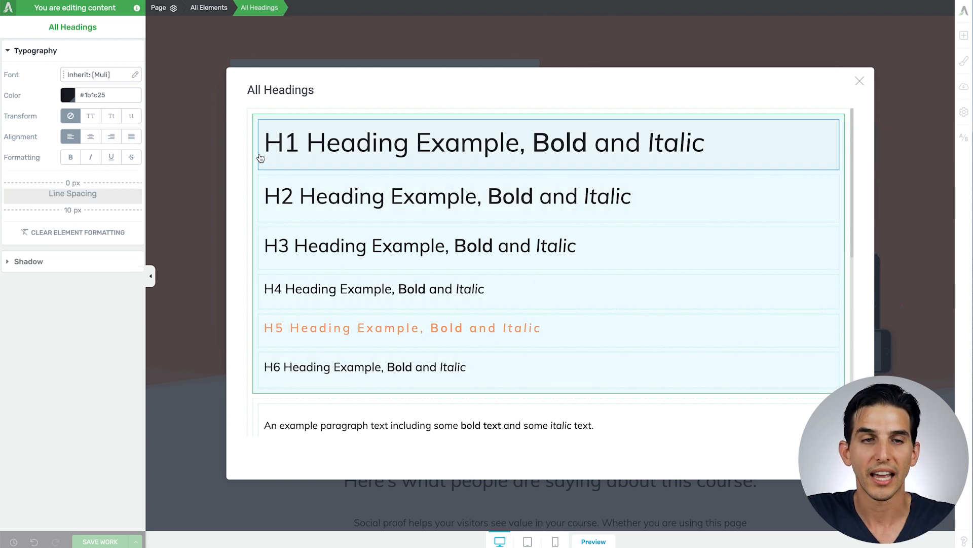
{"action": "mouse_move", "coordinate": [187, 213]}
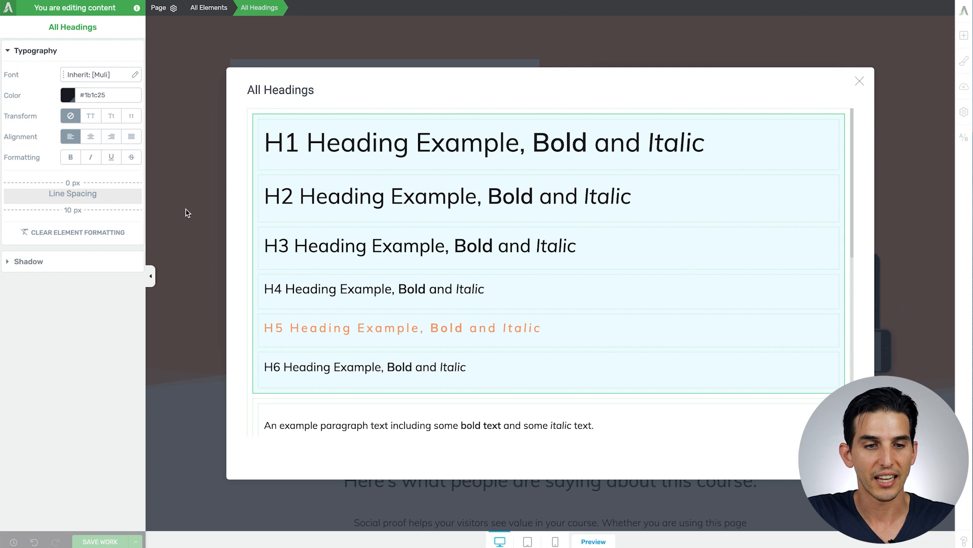
{"action": "left_click", "coordinate": [101, 74]}
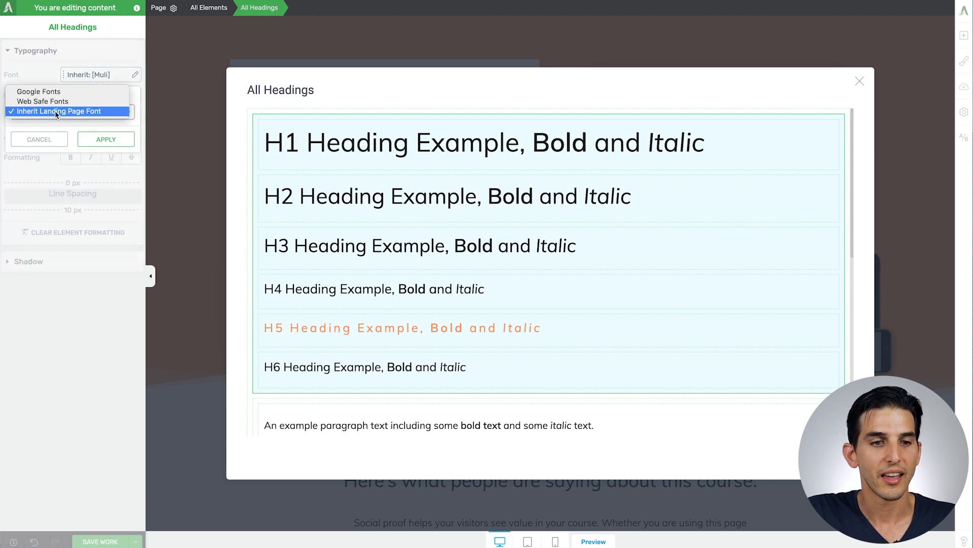
Set all headings to the Google font Comic Neue in bold weight
{"action": "left_click", "coordinate": [38, 91]}
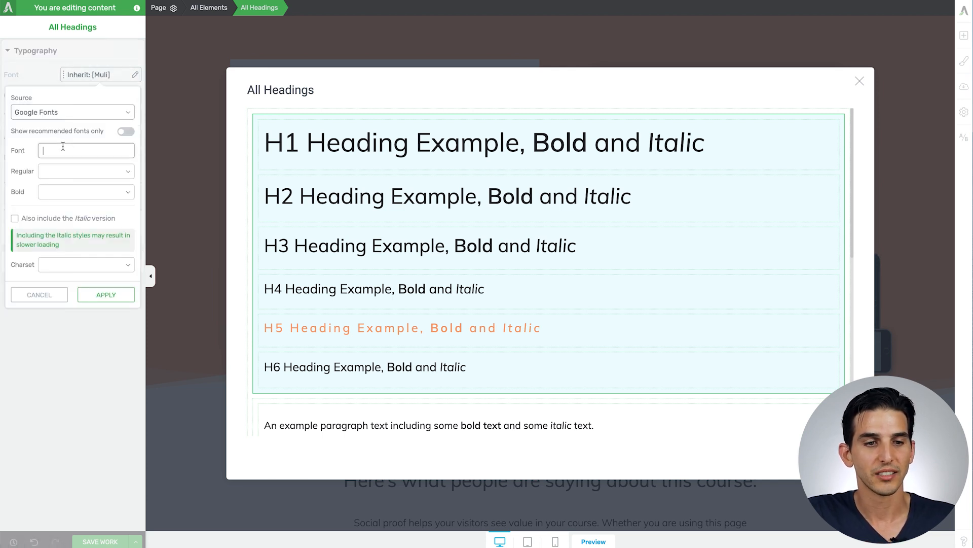
{"action": "type", "text": "Comic"}
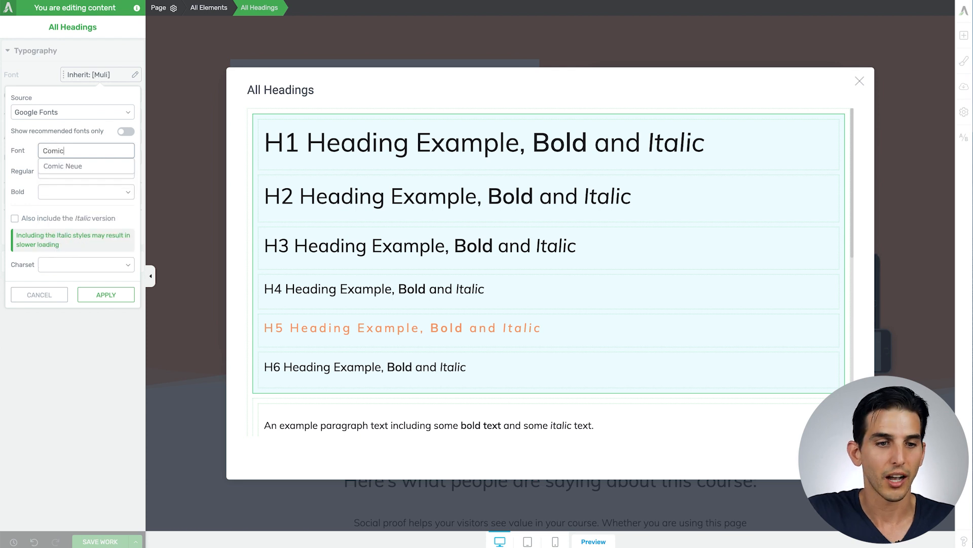
{"action": "left_click", "coordinate": [85, 166]}
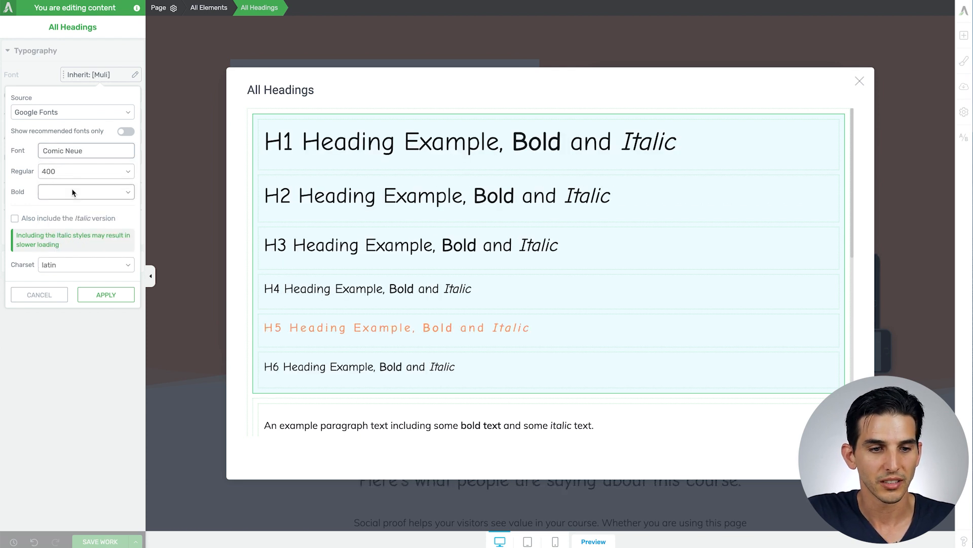
{"action": "left_click", "coordinate": [85, 191]}
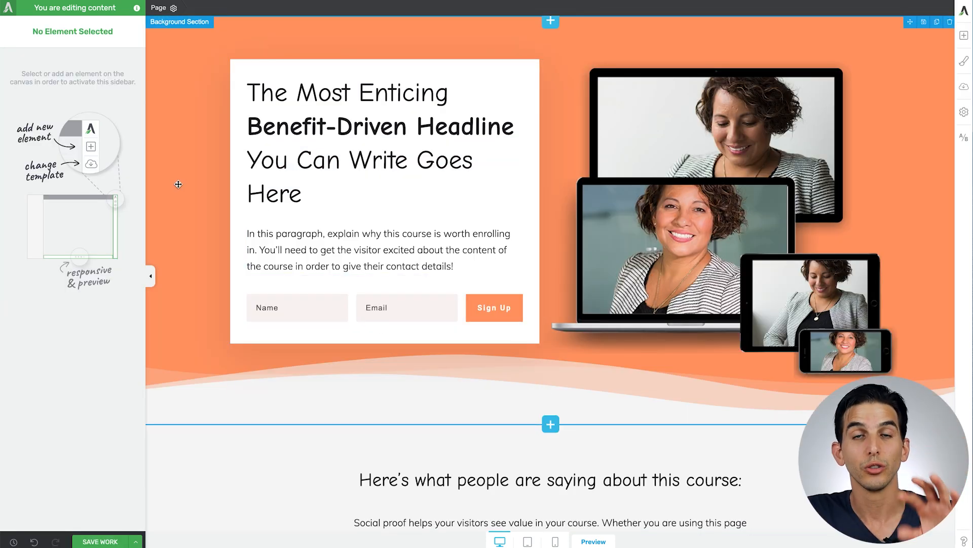
{"action": "scroll", "scroll_direction": "down", "scroll_amount": 3}
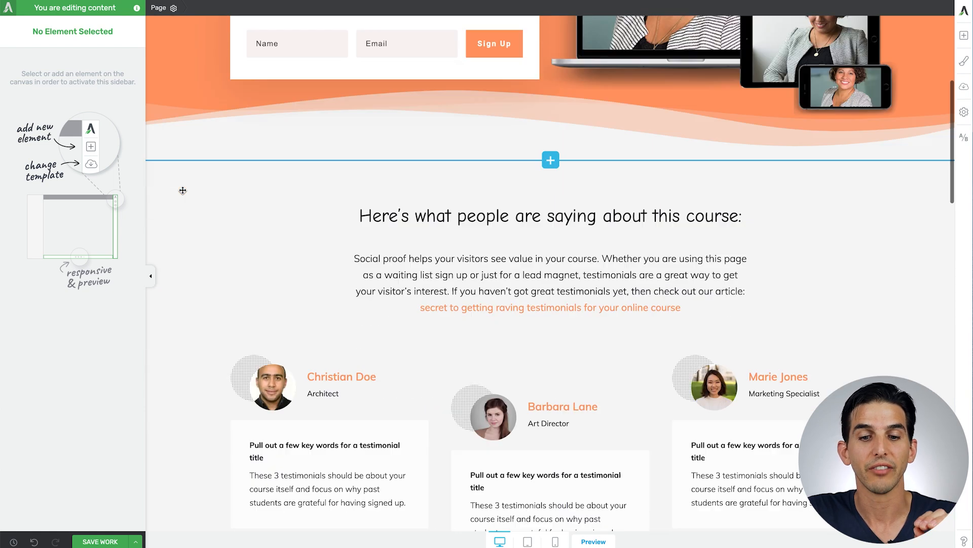
{"action": "scroll", "scroll_direction": "down", "scroll_amount": 3}
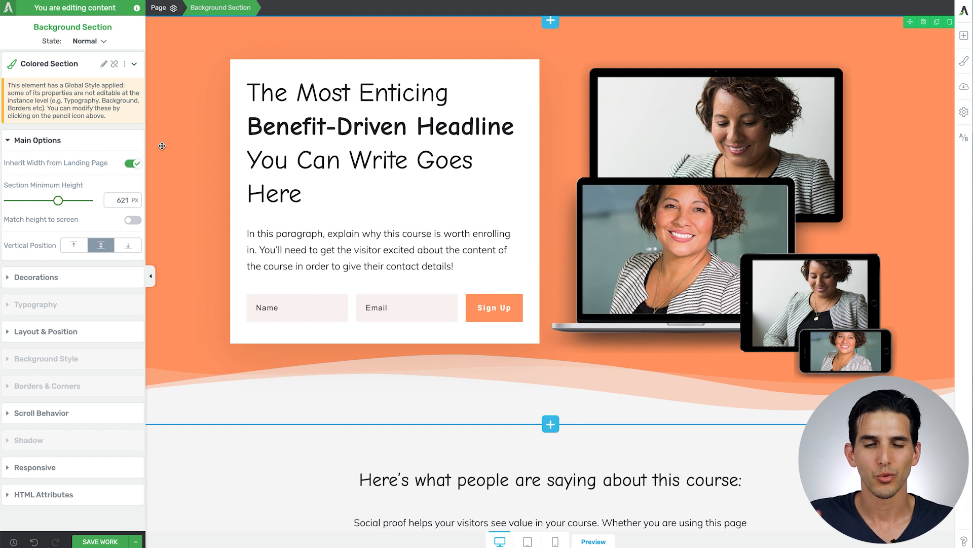
{"action": "left_click", "coordinate": [379, 127]}
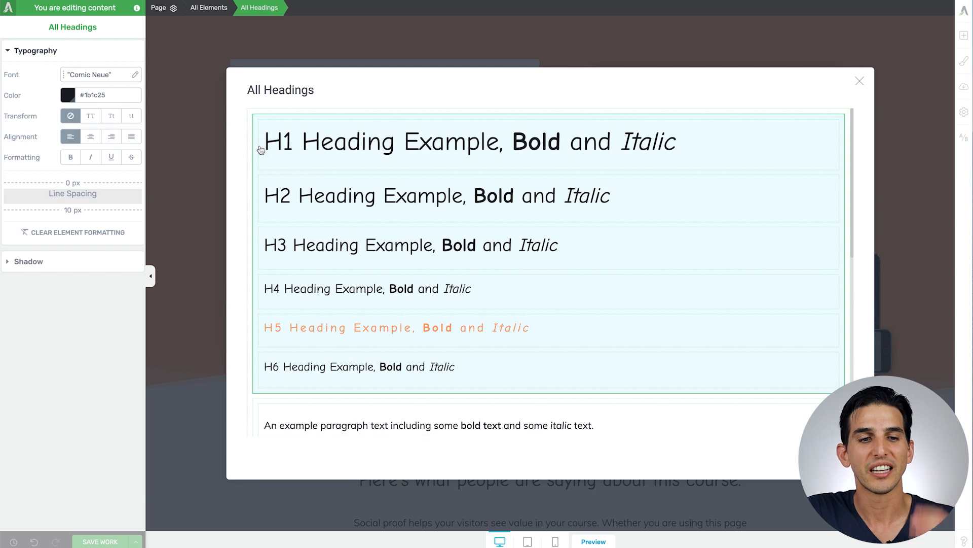
Replace the heading font with Raleway and close the headings style window
{"action": "left_click", "coordinate": [97, 74]}
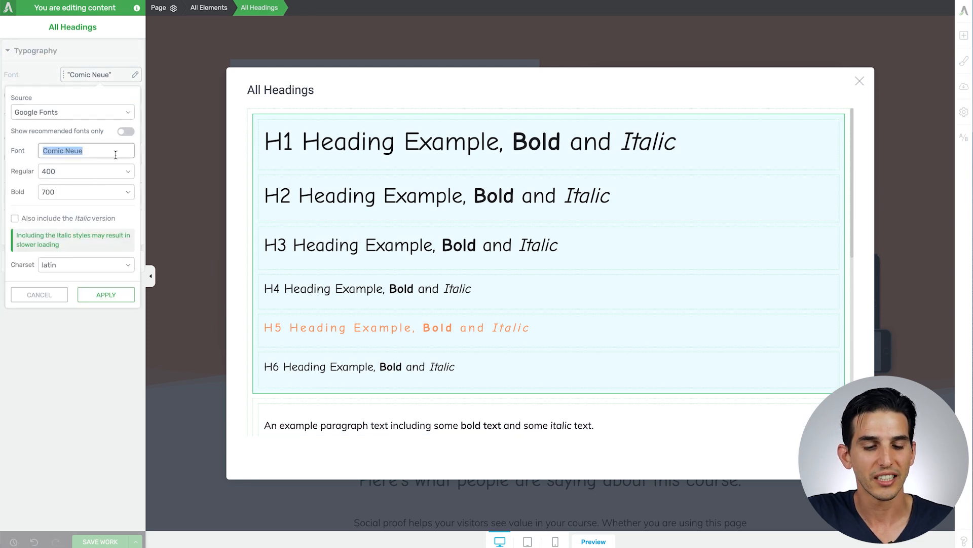
{"action": "type", "text": "Ralewa"}
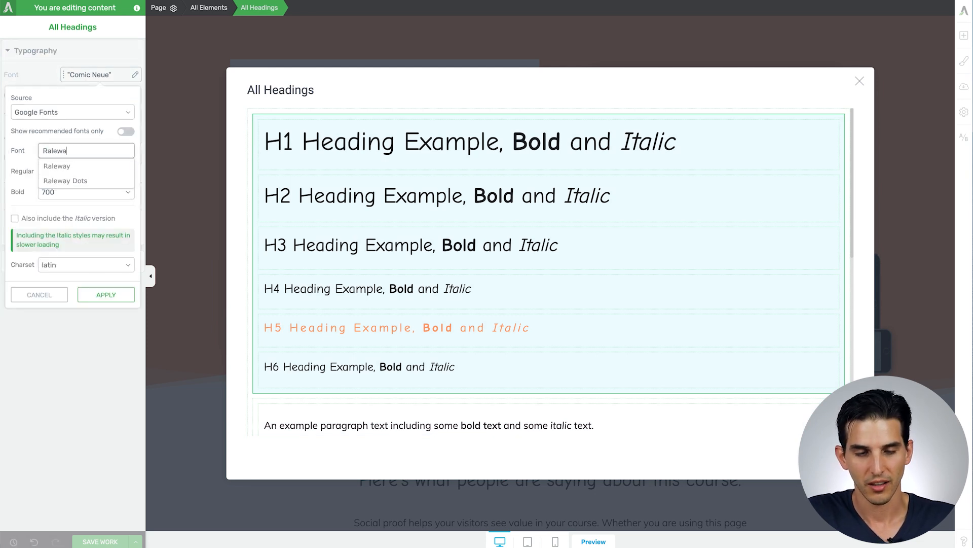
{"action": "left_click", "coordinate": [56, 165]}
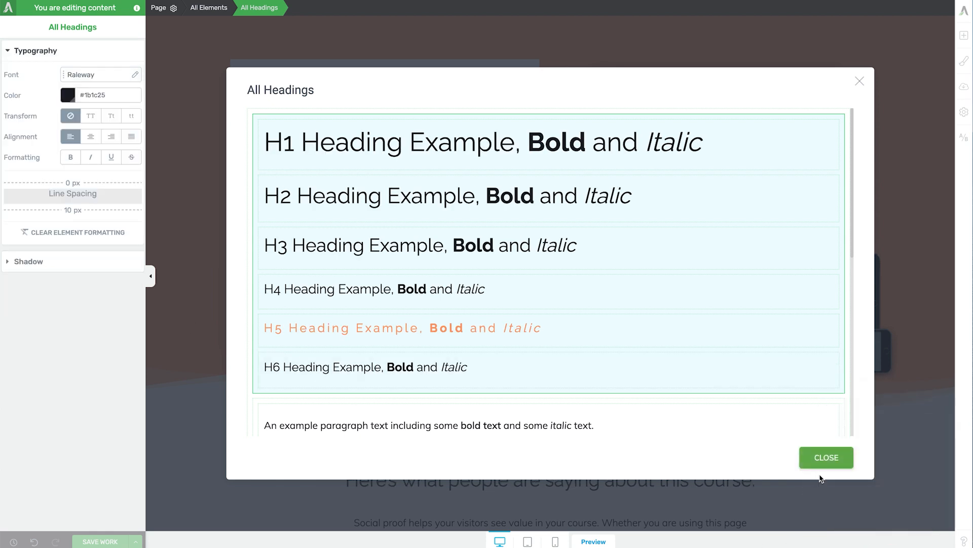
{"action": "left_click", "coordinate": [826, 457]}
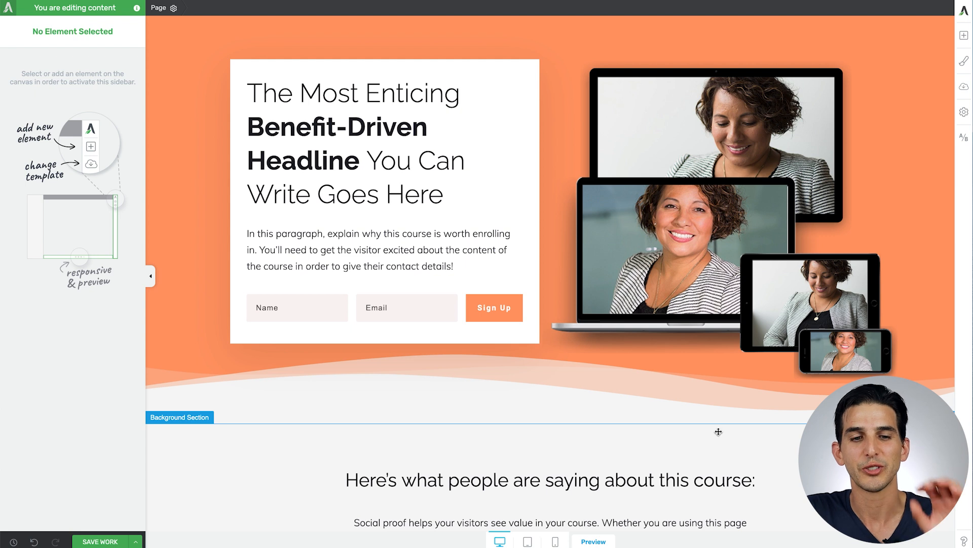
{"action": "scroll", "scroll_direction": "down", "scroll_amount": 3}
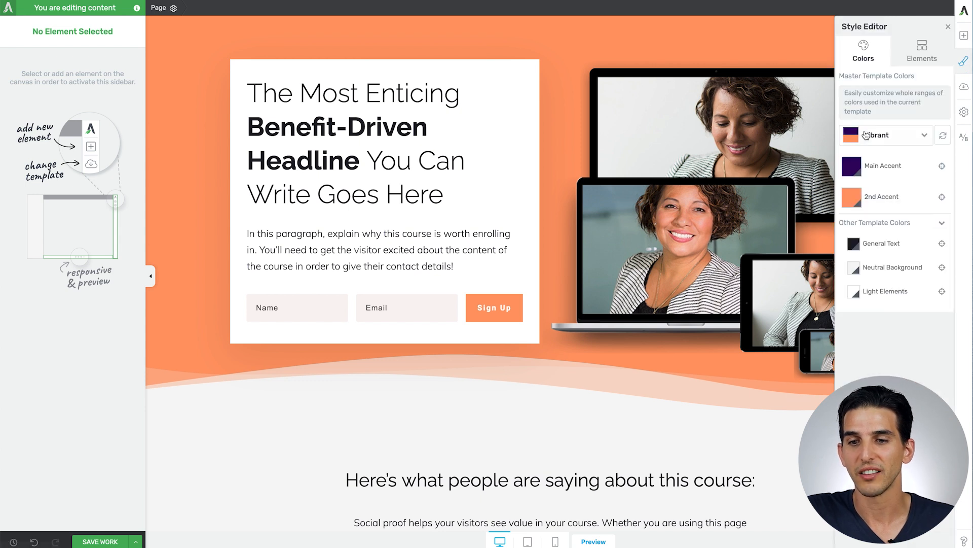
Choose another Master Template Colors palette with a brighter orange accent
{"action": "left_click", "coordinate": [886, 135]}
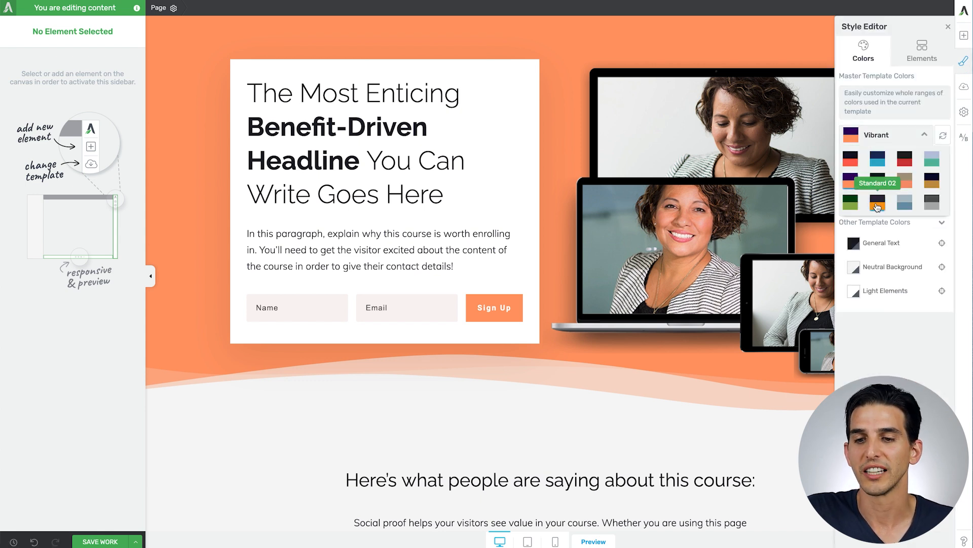
{"action": "left_click", "coordinate": [877, 201]}
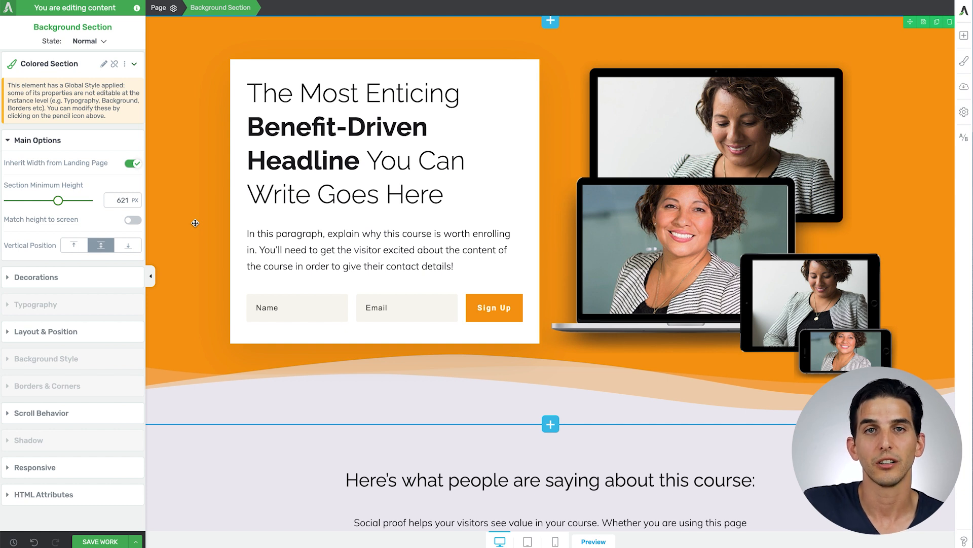
Browse Hero Area, Lead Generation and Product Highlight blocks, insert the waiting-list block, then clear the page
{"action": "scroll", "scroll_direction": "down", "scroll_amount": 3}
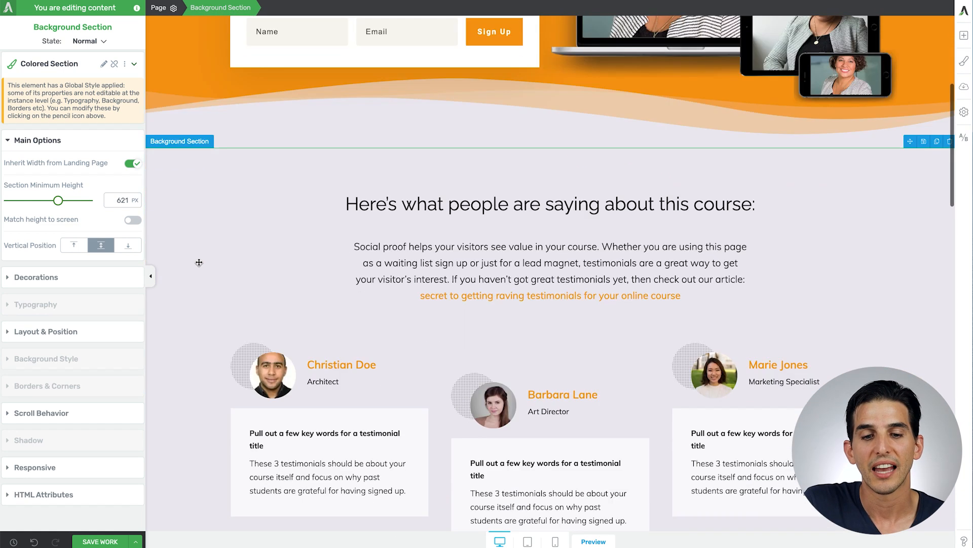
{"action": "scroll", "scroll_direction": "down", "scroll_amount": 3}
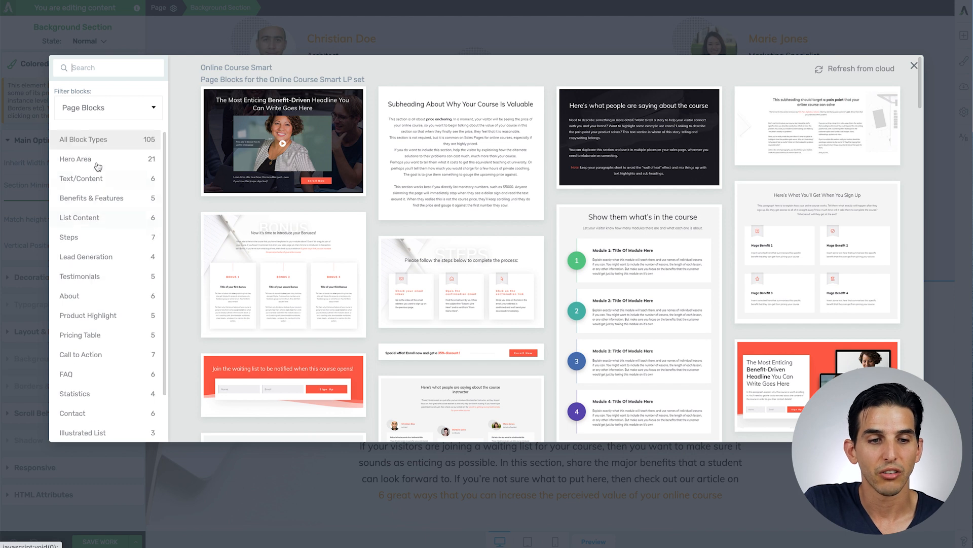
{"action": "left_click", "coordinate": [75, 158]}
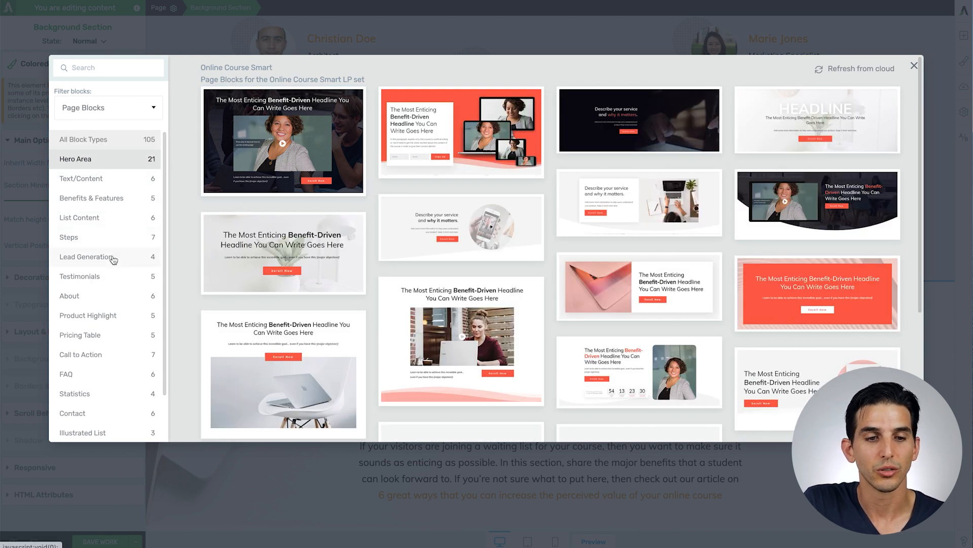
{"action": "left_click", "coordinate": [86, 257]}
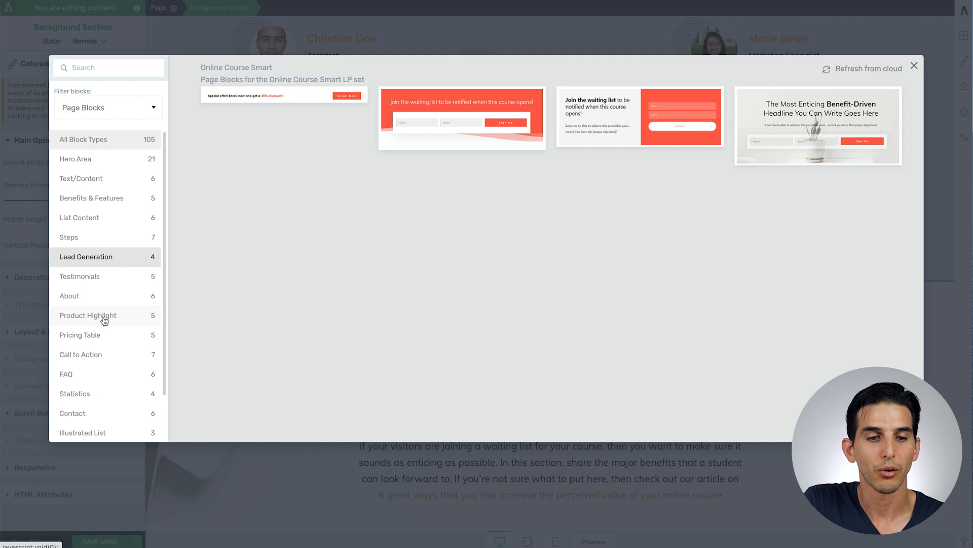
{"action": "left_click", "coordinate": [88, 315]}
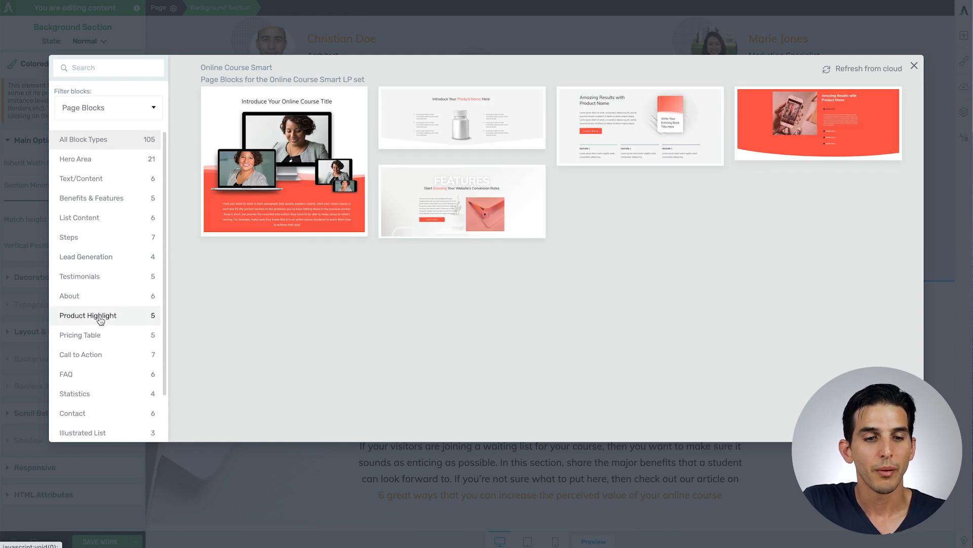
{"action": "left_click", "coordinate": [85, 257]}
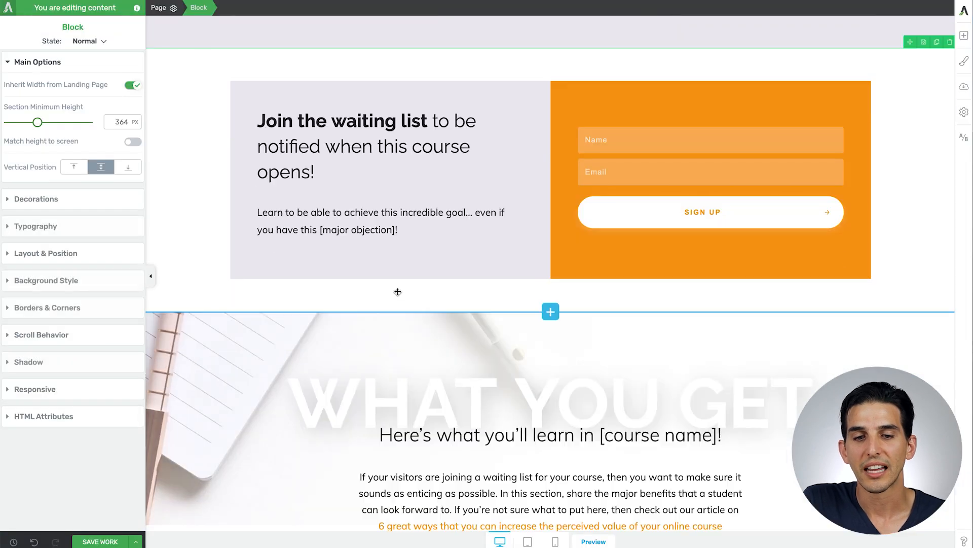
{"action": "scroll", "scroll_direction": "down", "scroll_amount": 3}
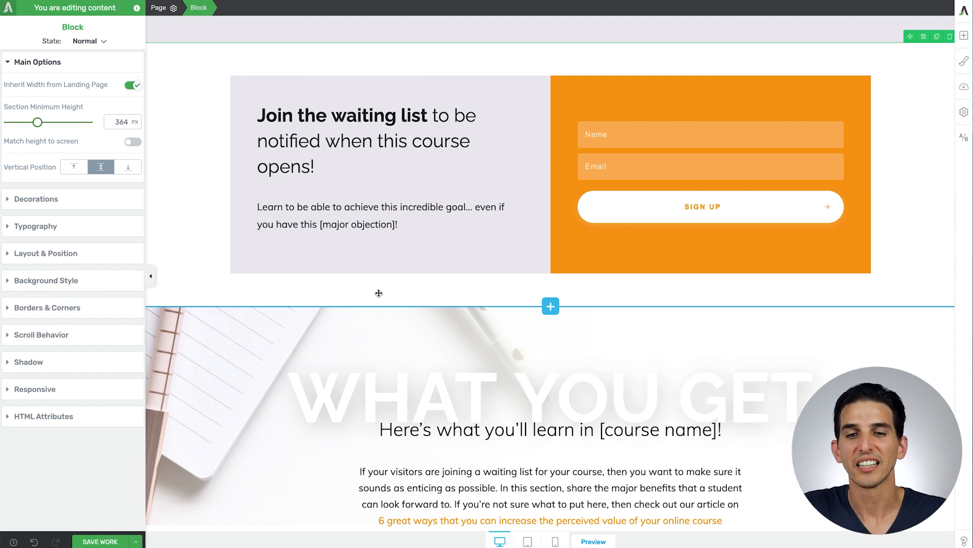
{"action": "left_click", "coordinate": [379, 216]}
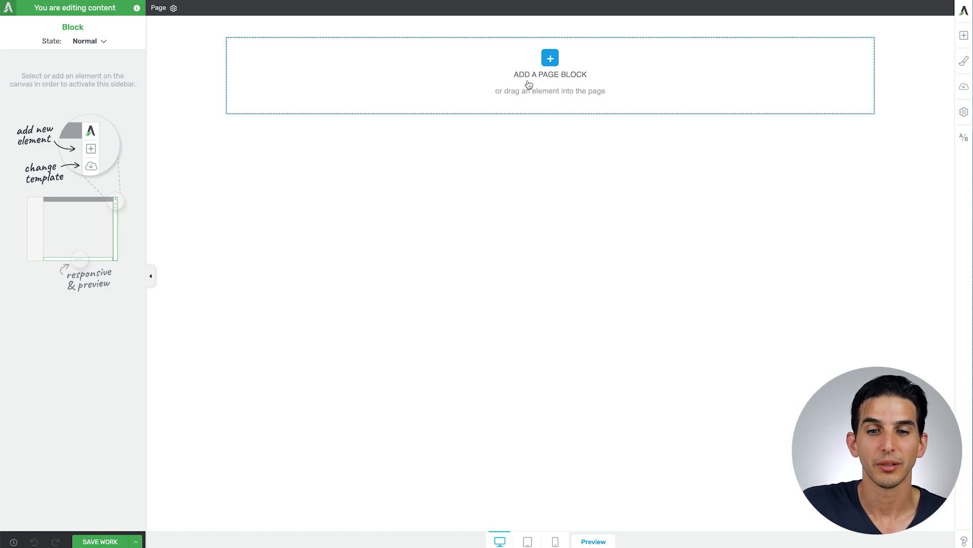
Insert the coral Hero Area block with the consultation call button from the block library
{"action": "left_click", "coordinate": [550, 58]}
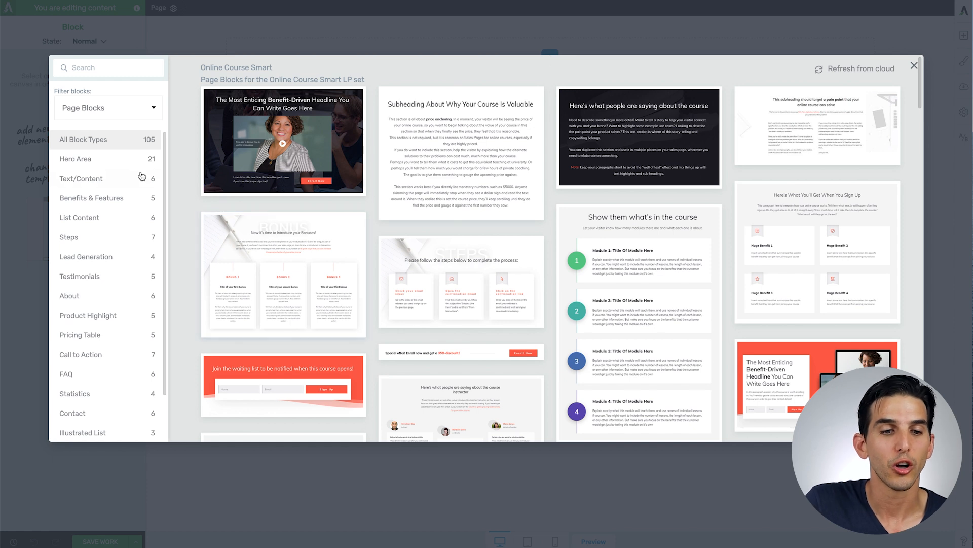
{"action": "left_click", "coordinate": [75, 158]}
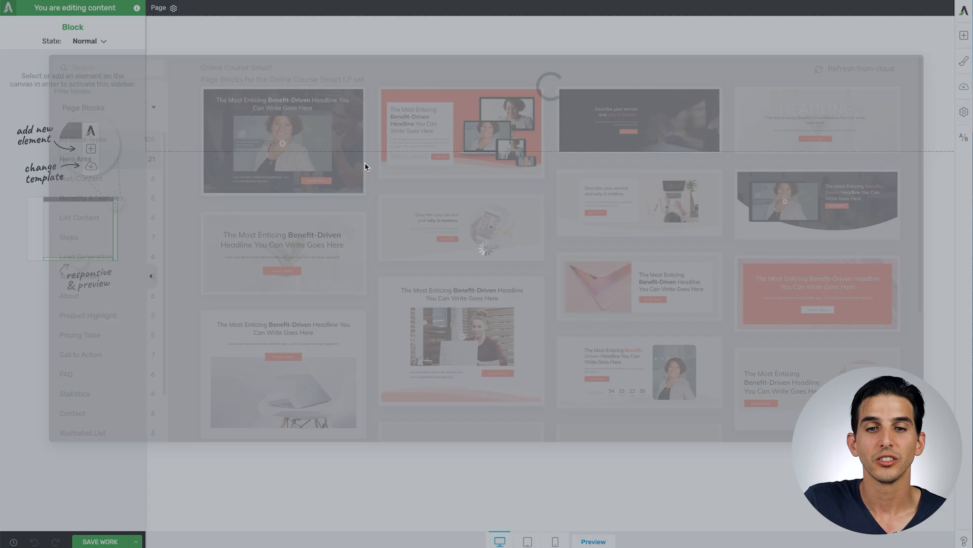
{"action": "left_click", "coordinate": [283, 140]}
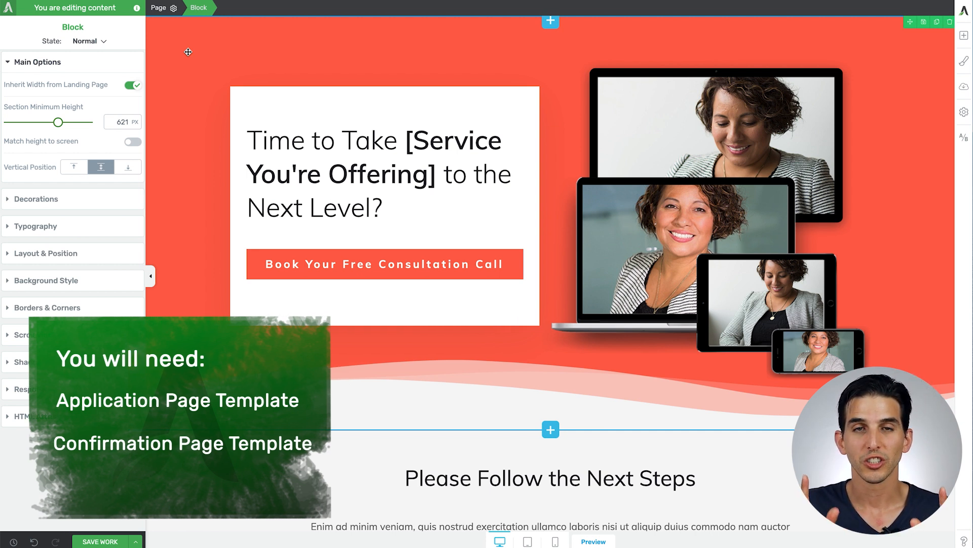
Replace the placeholder words in the hero headline with 'Sleep'
{"action": "left_click", "coordinate": [379, 174]}
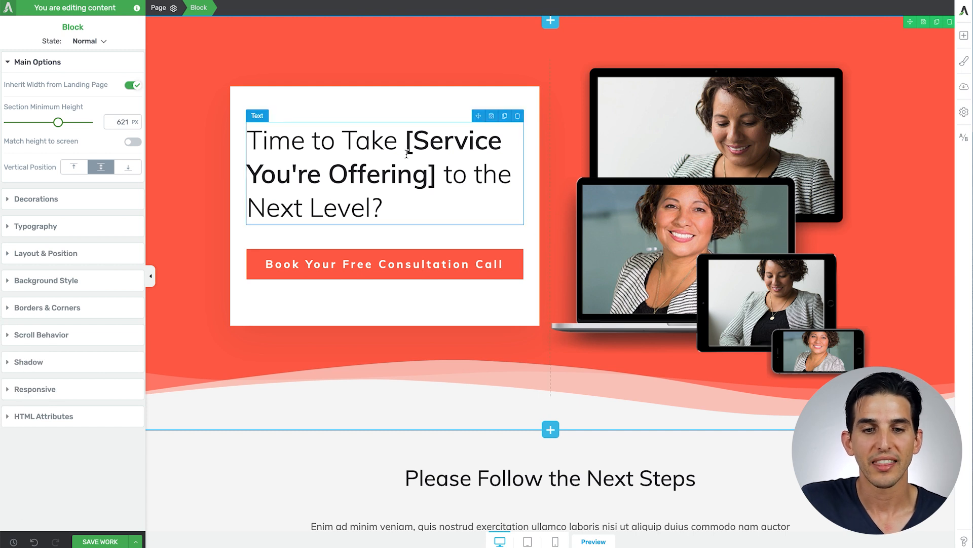
{"action": "left_click_drag", "start_coordinate": [404, 140], "coordinate": [434, 174]}
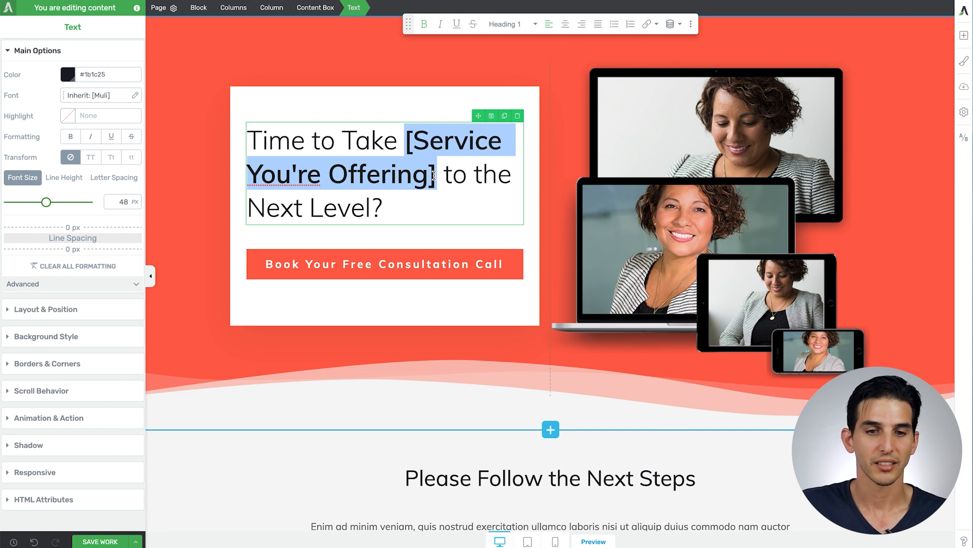
{"action": "type", "text": "Sle"}
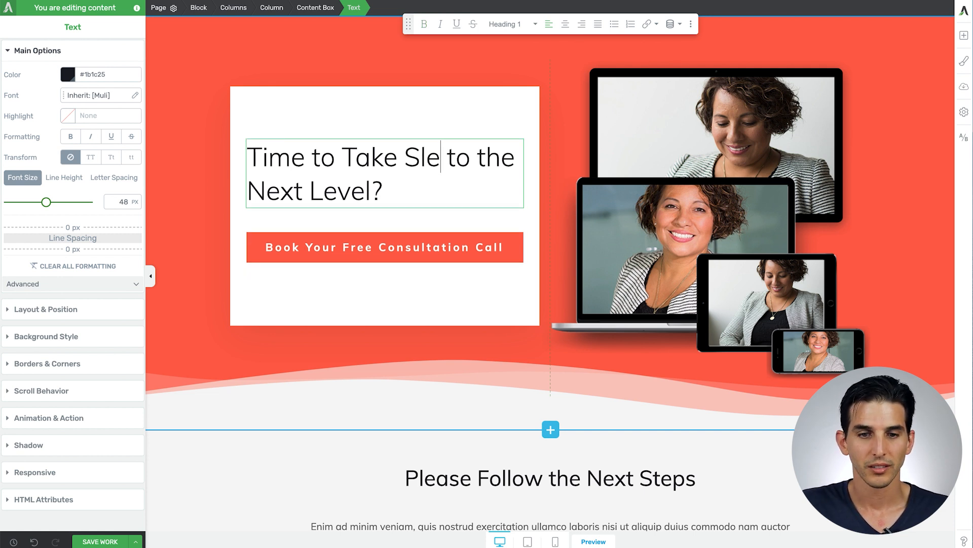
{"action": "type", "text": "ep"}
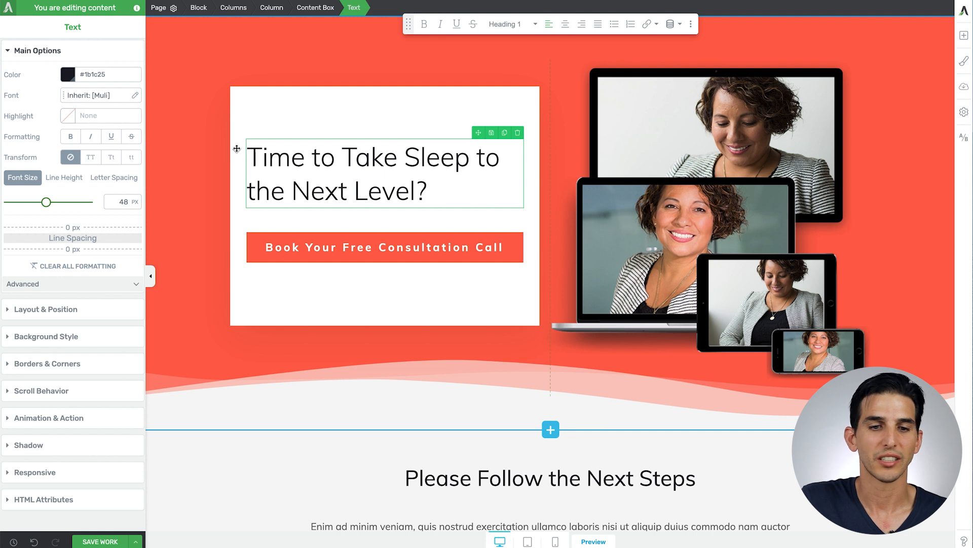
Retype the whole heading as 'Ready to Finally Get 7+ Hours of Sleep?' and select '7+ Hours' for bolding
{"action": "triple_click", "coordinate": [373, 174]}
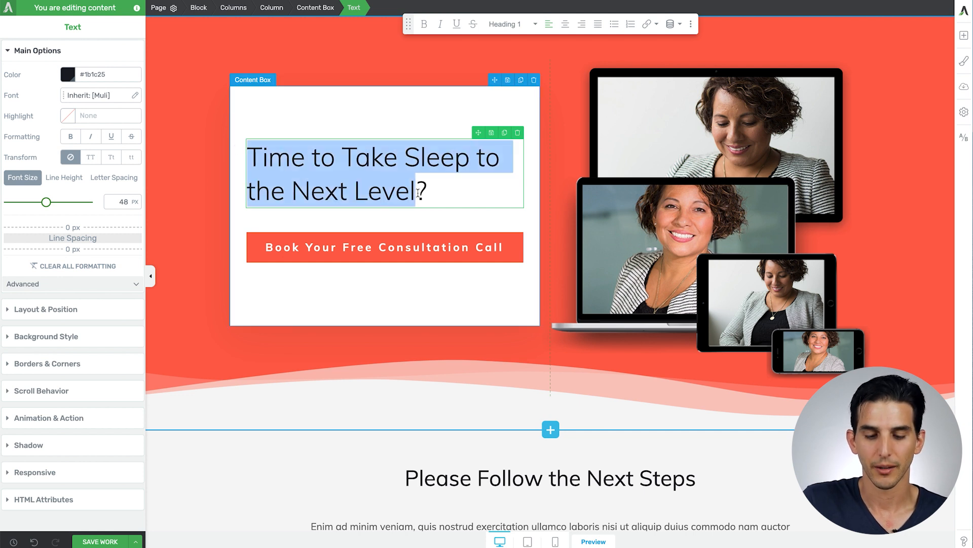
{"action": "type", "text": "Ready to ?"}
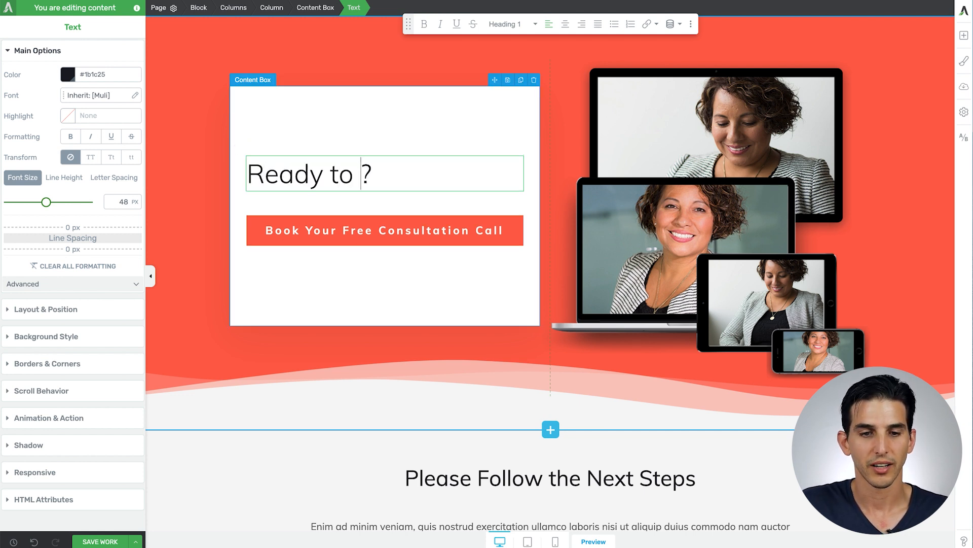
{"action": "type", "text": "Finally"}
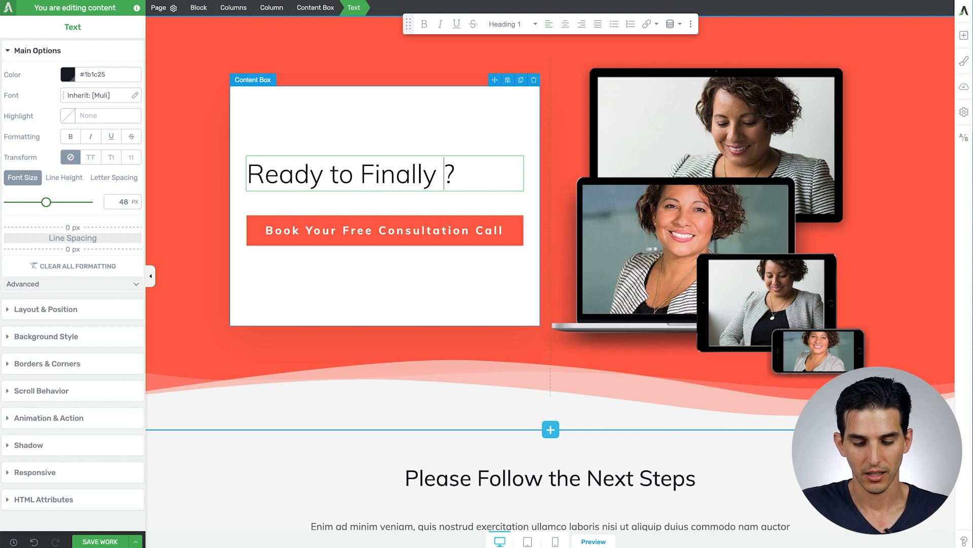
{"action": "type", "text": "Get 7+"}
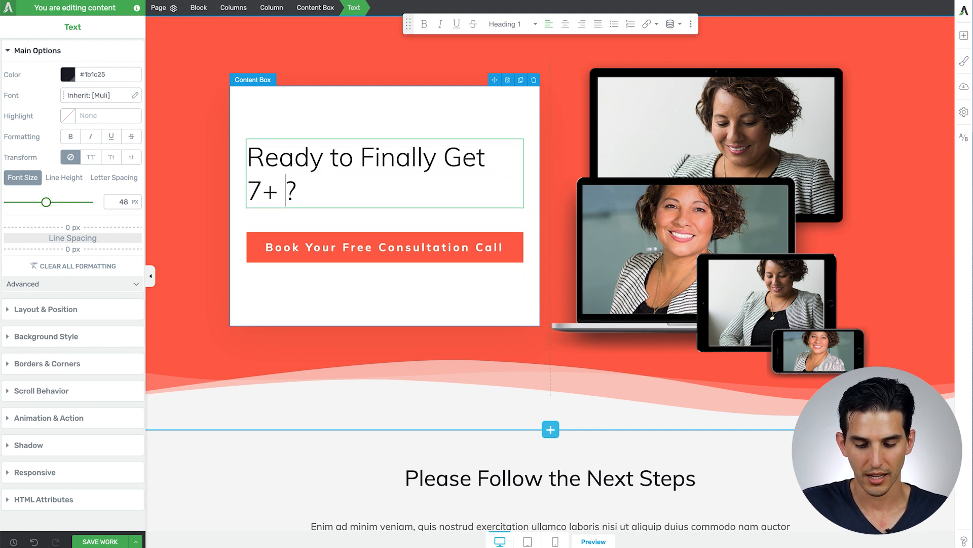
{"action": "type", "text": "Hours of Sle"}
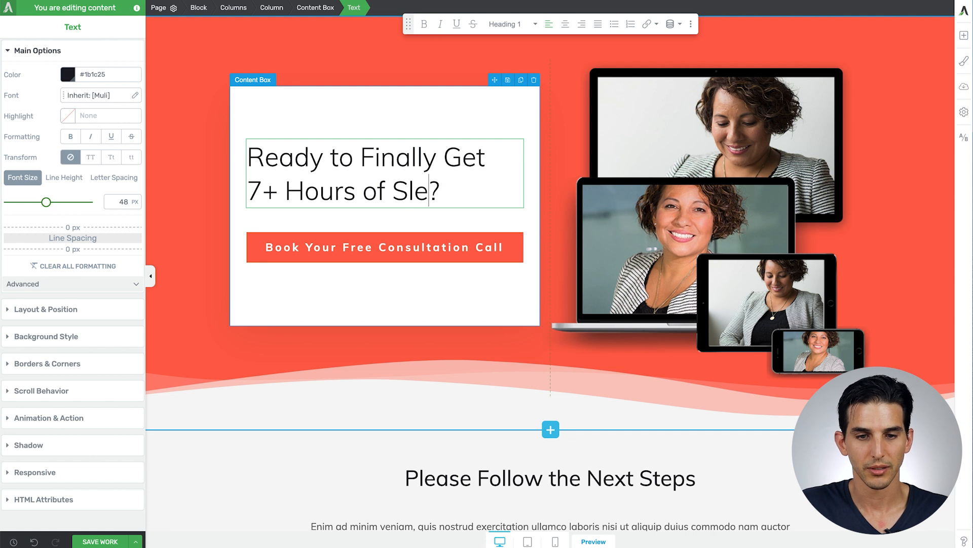
{"action": "type", "text": "ep"}
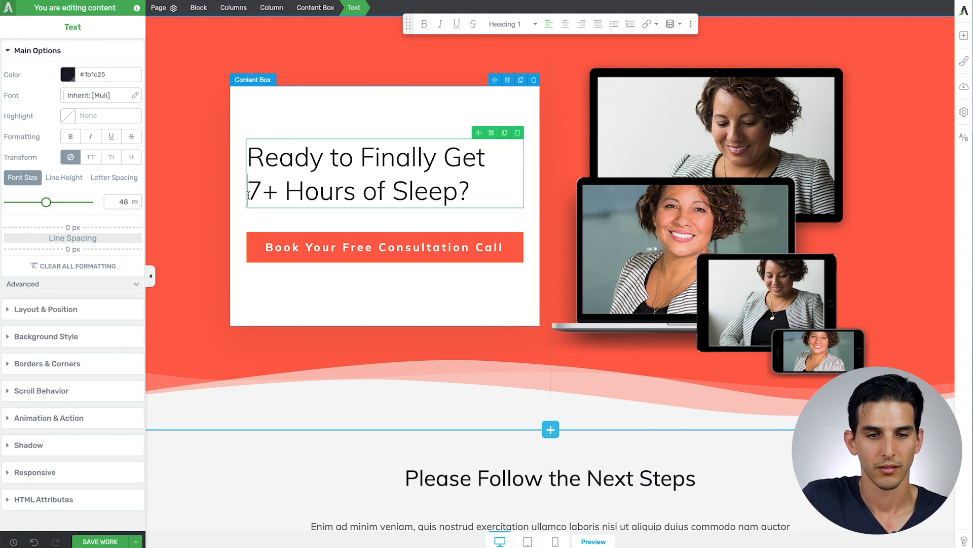
{"action": "left_click_drag", "start_coordinate": [252, 190], "coordinate": [357, 190]}
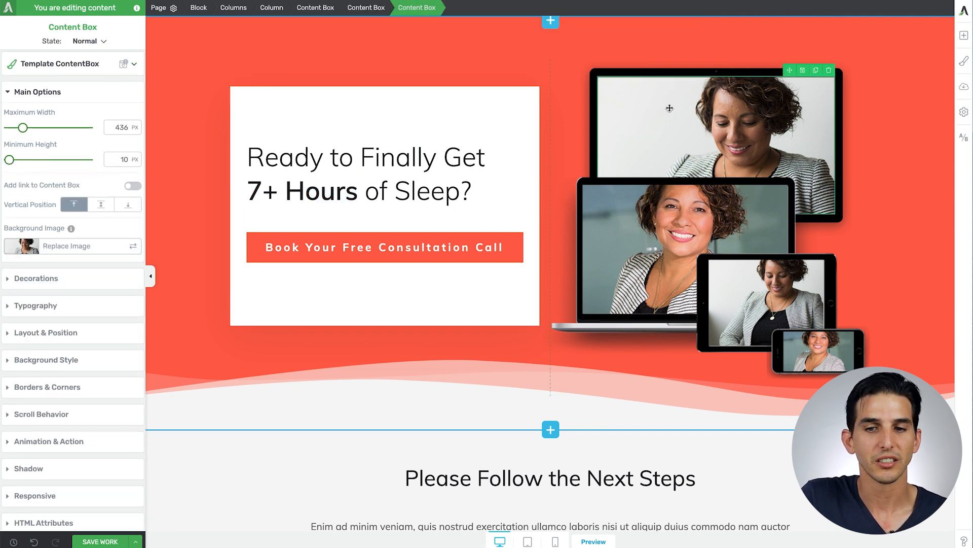
Insert a sleeping animal photo from the image library into a device screen
{"action": "left_click", "coordinate": [66, 246]}
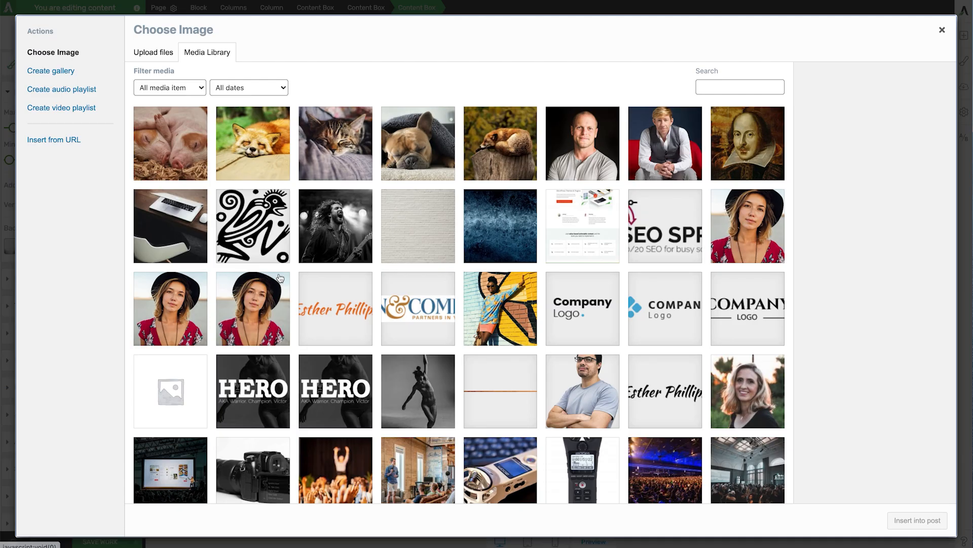
{"action": "left_click", "coordinate": [943, 30]}
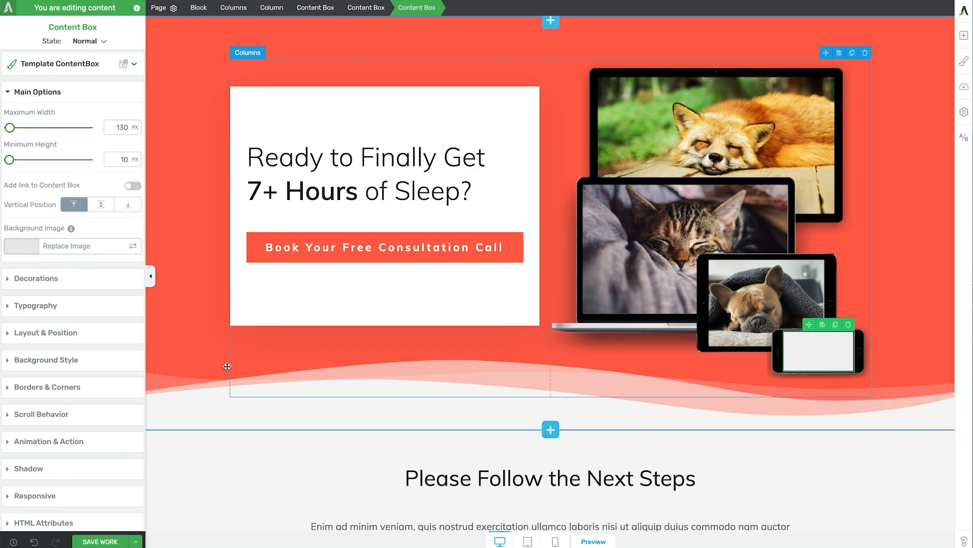
{"action": "scroll", "scroll_direction": "down", "scroll_amount": 3}
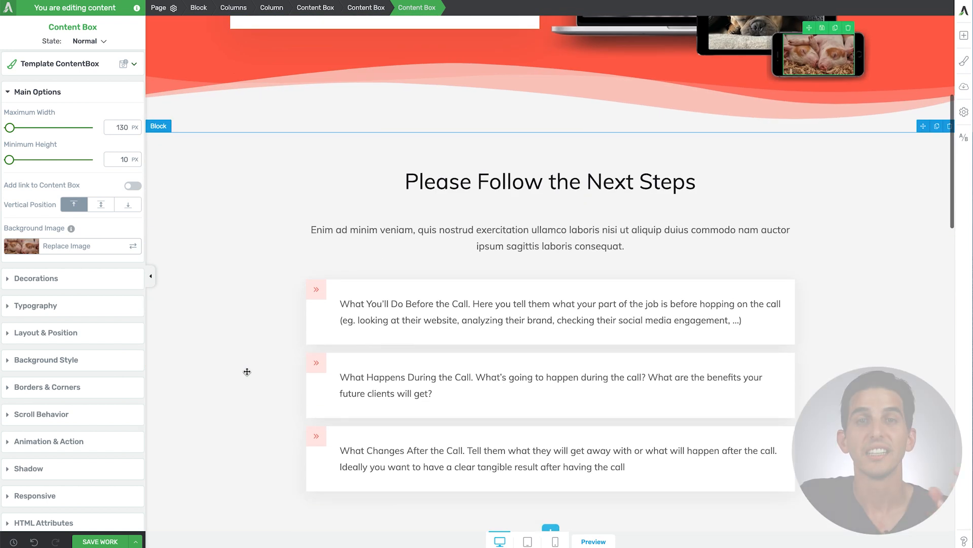
{"action": "left_click", "coordinate": [389, 305]}
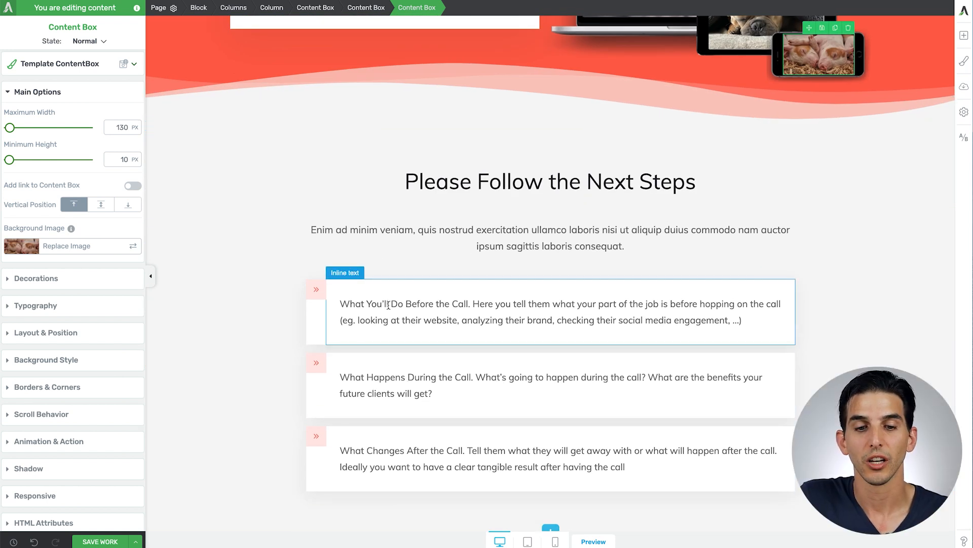
{"action": "scroll", "scroll_direction": "down", "scroll_amount": 3}
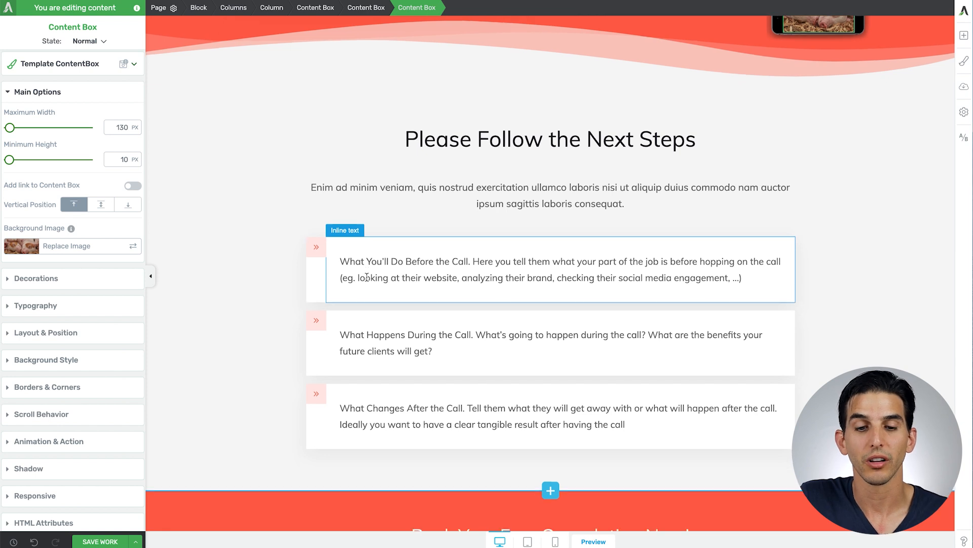
{"action": "scroll", "scroll_direction": "down", "scroll_amount": 3}
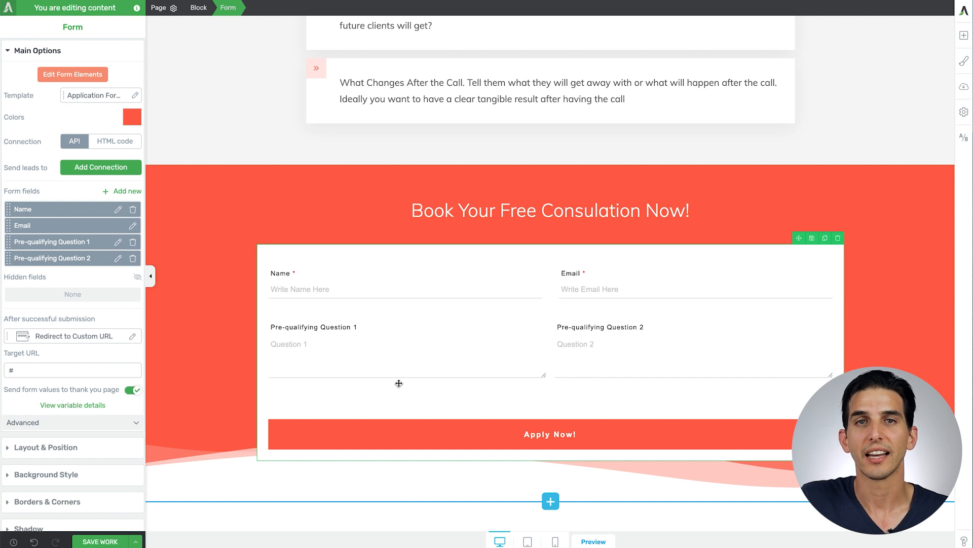
{"action": "scroll", "scroll_direction": "down", "scroll_amount": 3}
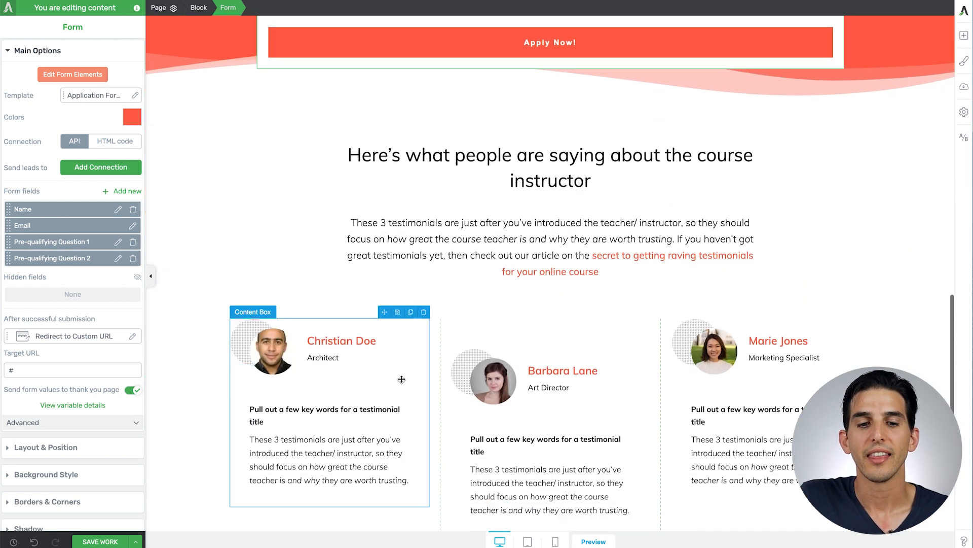
{"action": "scroll", "scroll_direction": "down", "scroll_amount": 3}
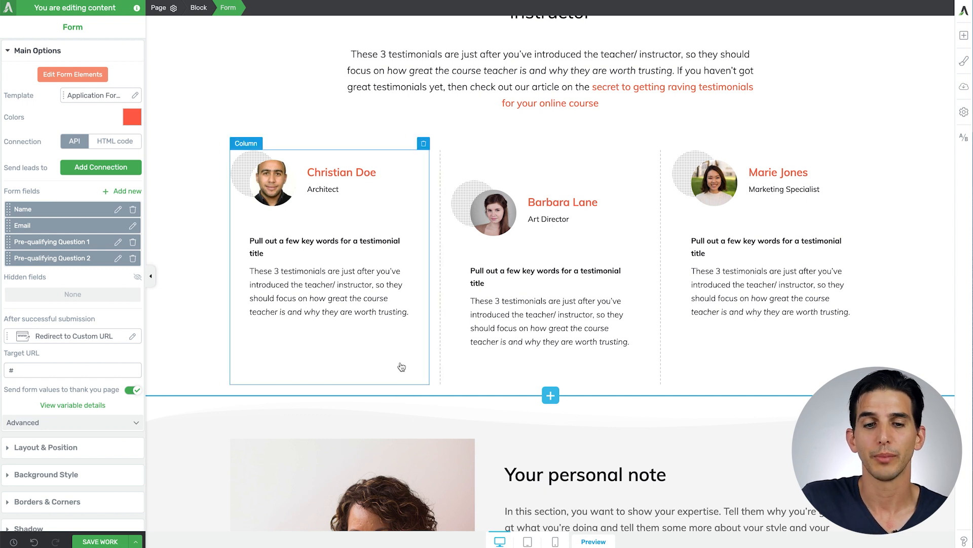
Replace the first testimonial's headshot with a photo from the Media Library
{"action": "left_click", "coordinate": [273, 183]}
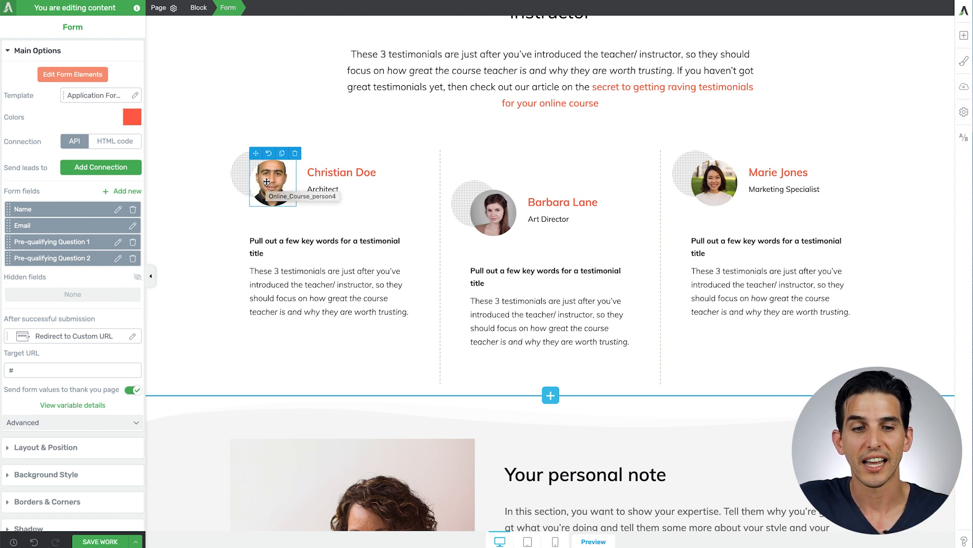
{"action": "left_click", "coordinate": [271, 182]}
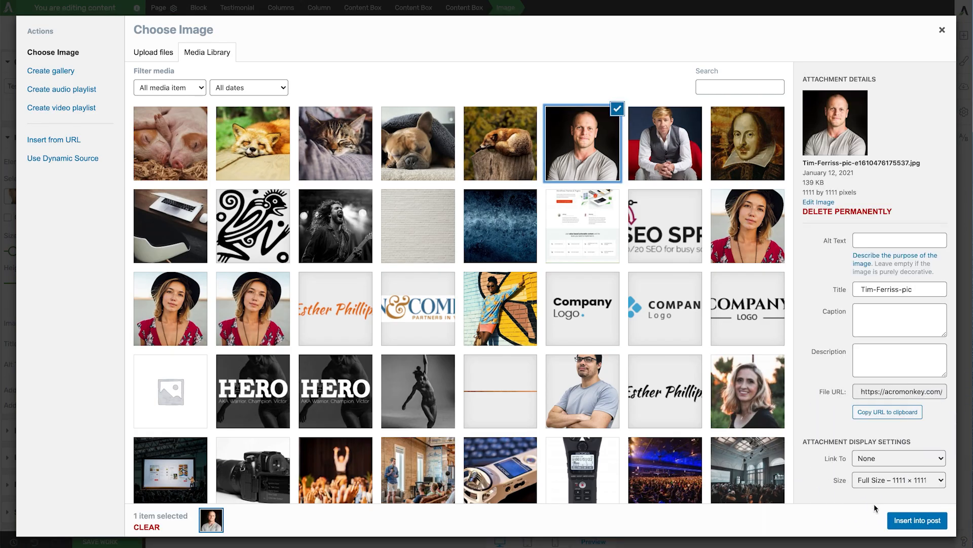
{"action": "left_click", "coordinate": [916, 521]}
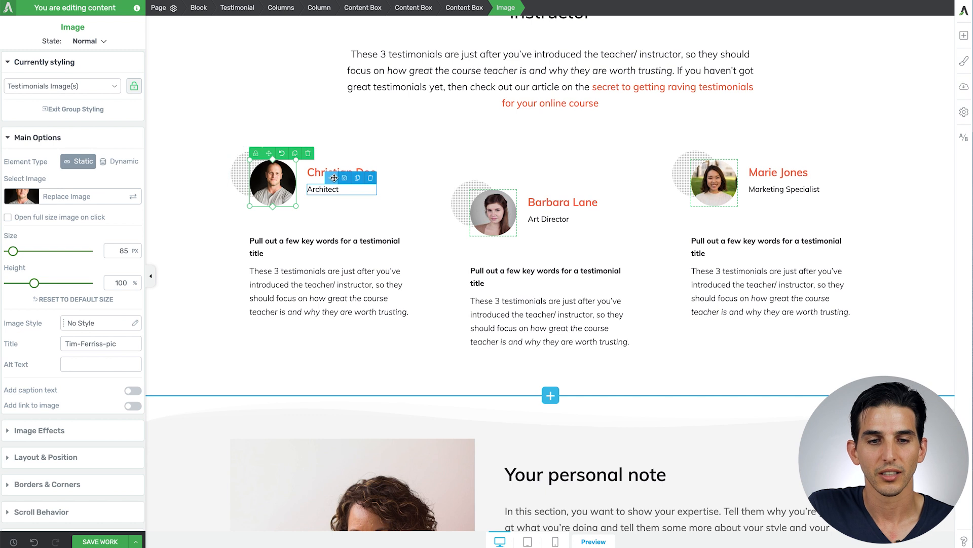
Change the first testimonial's name to Tim Ferriss and job title to Biohacker
{"action": "left_click", "coordinate": [338, 173]}
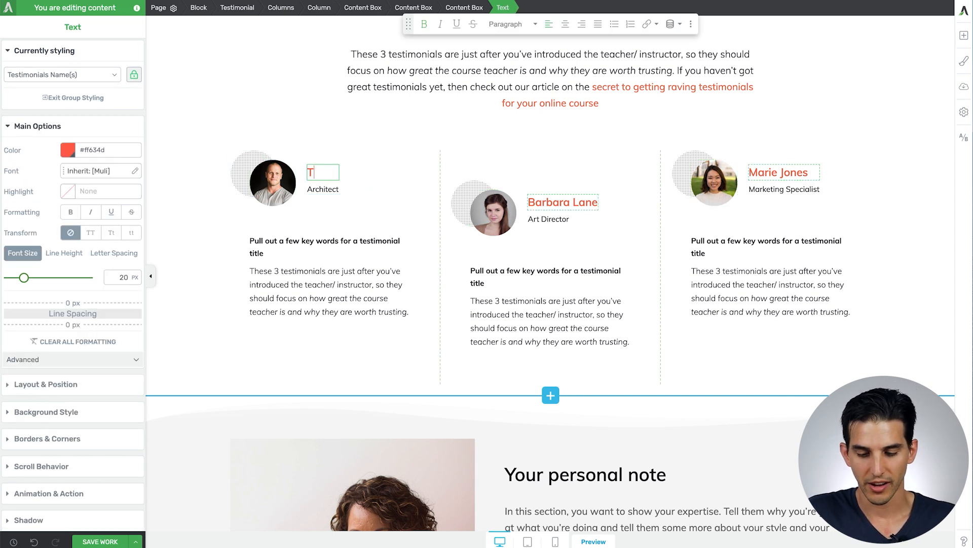
{"action": "type", "text": "im Ferriss"}
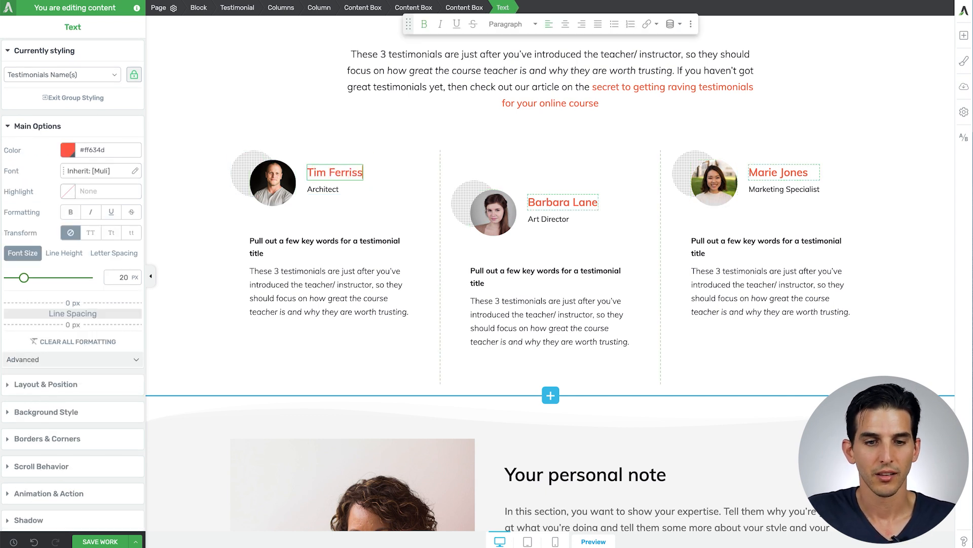
{"action": "left_click", "coordinate": [323, 189]}
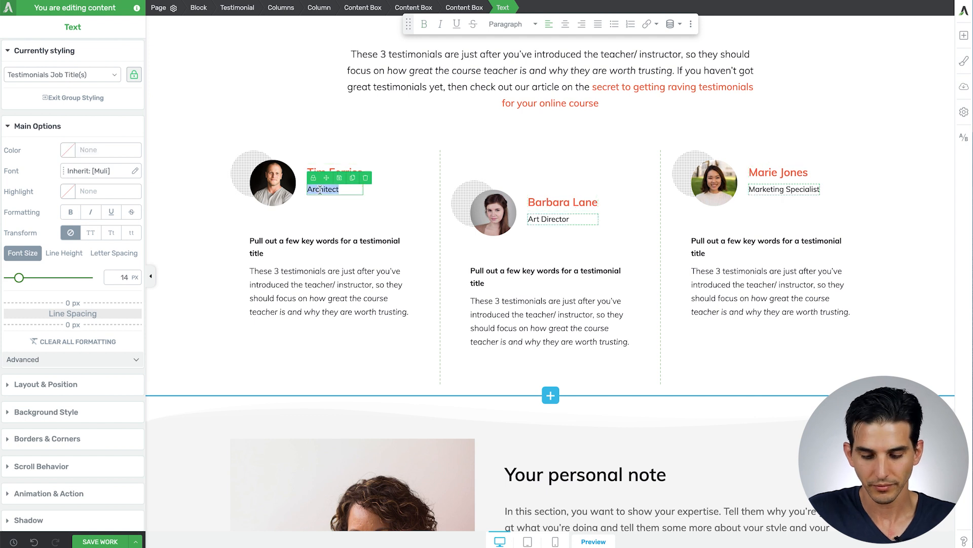
{"action": "type", "text": "Biohacker"}
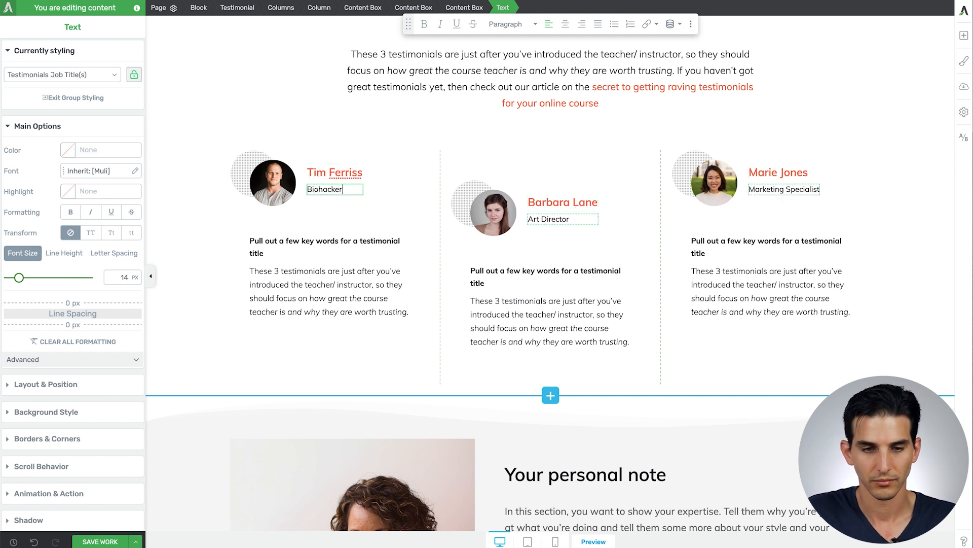
{"action": "left_click", "coordinate": [325, 247]}
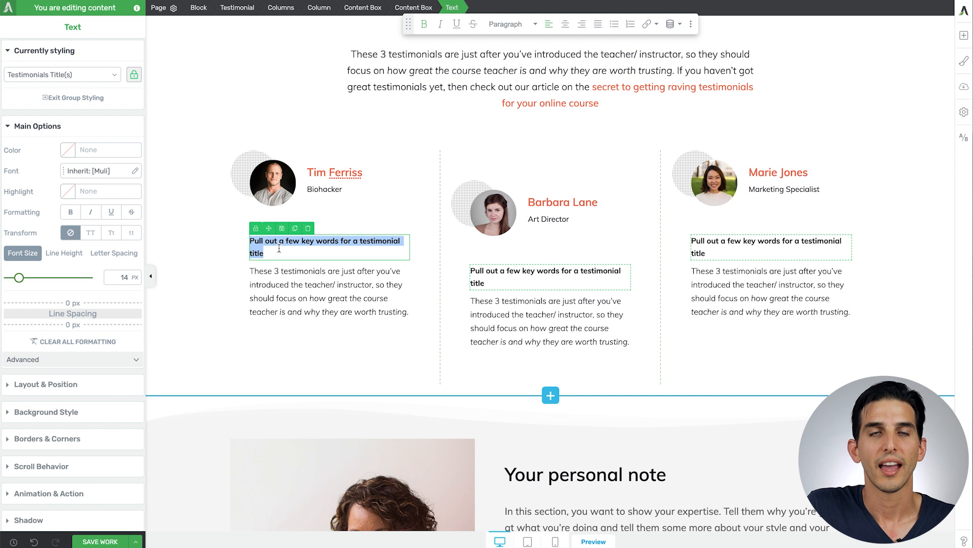